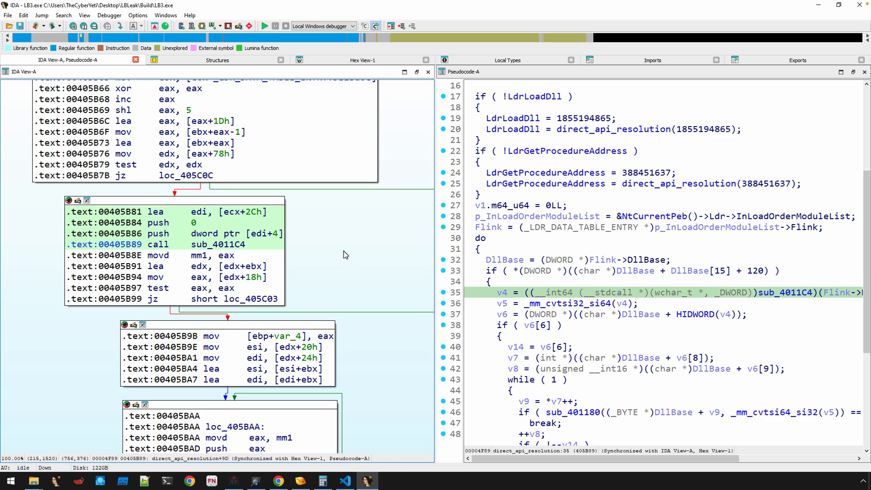
mouse_move(507, 270)
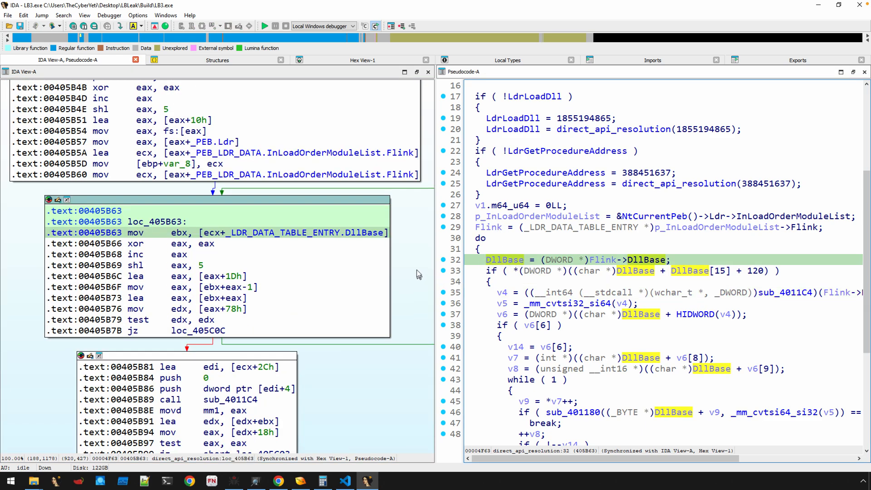
Add the repeatable comment 'EBX -> ImageBase' on the lea eax,[eax+ebx] line.
scroll("down", 3)
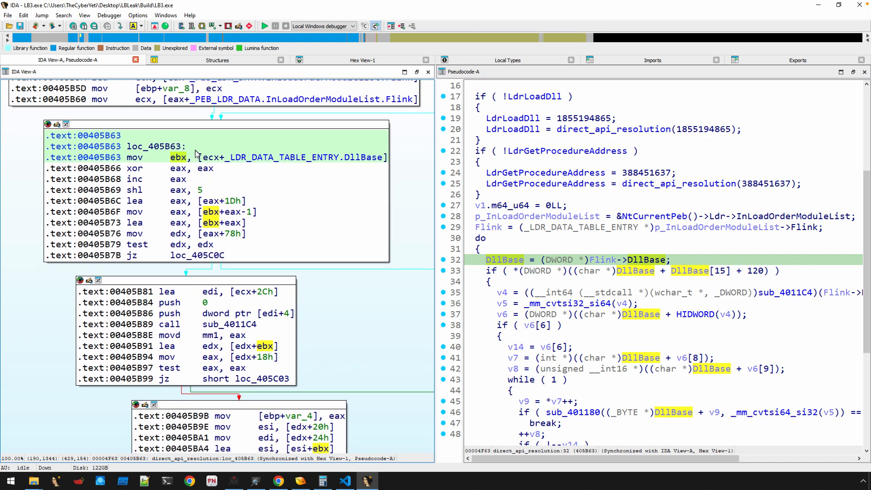
scroll("down", 3)
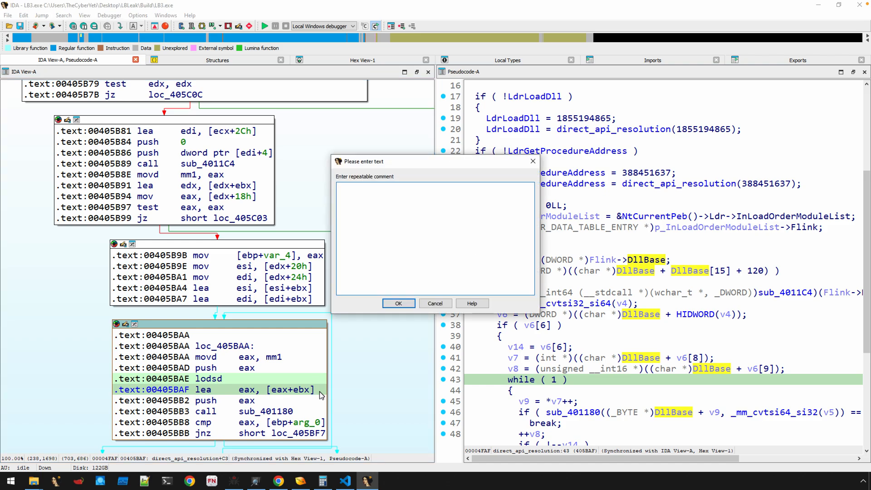
type("EBX -> ImageBase")
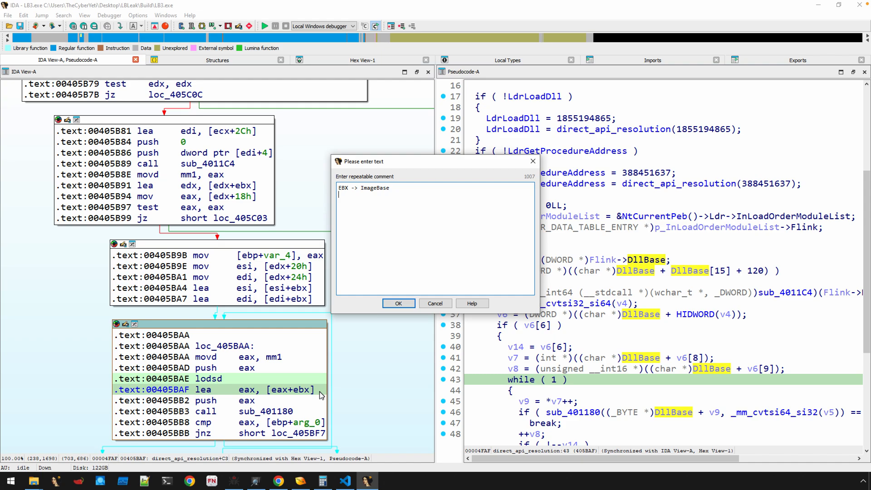
left_click(398, 304)
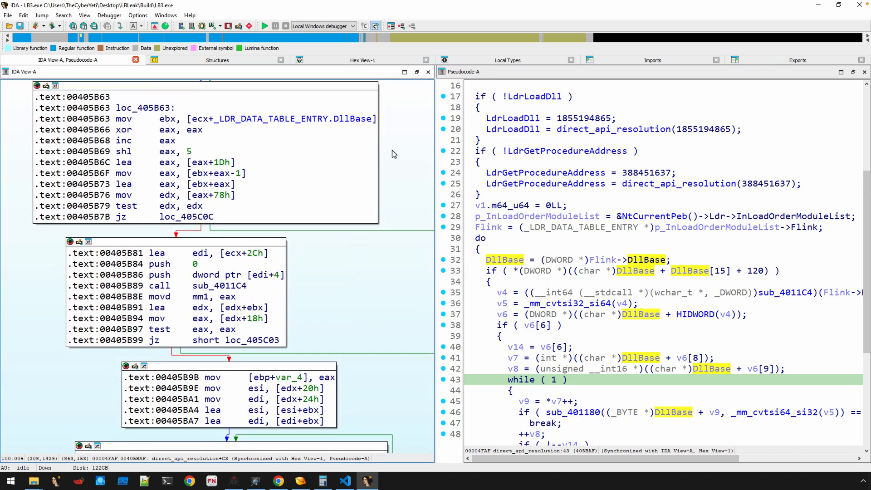
mouse_move(514, 185)
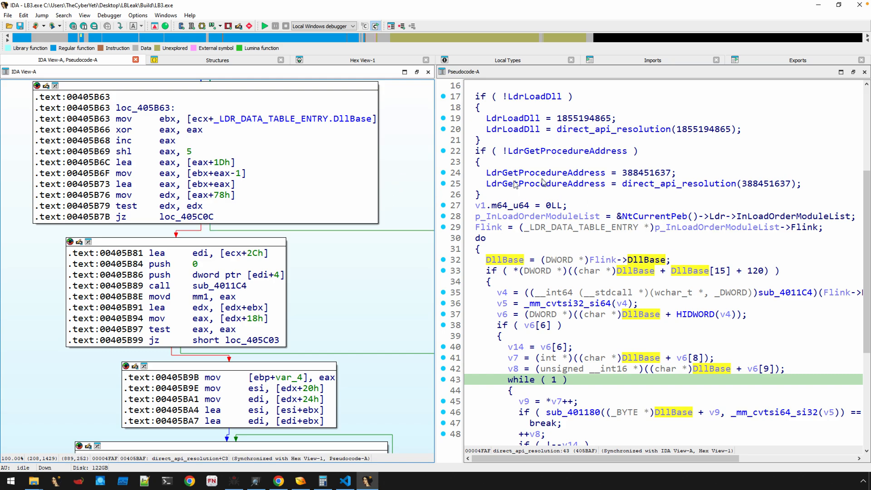
mouse_move(398, 203)
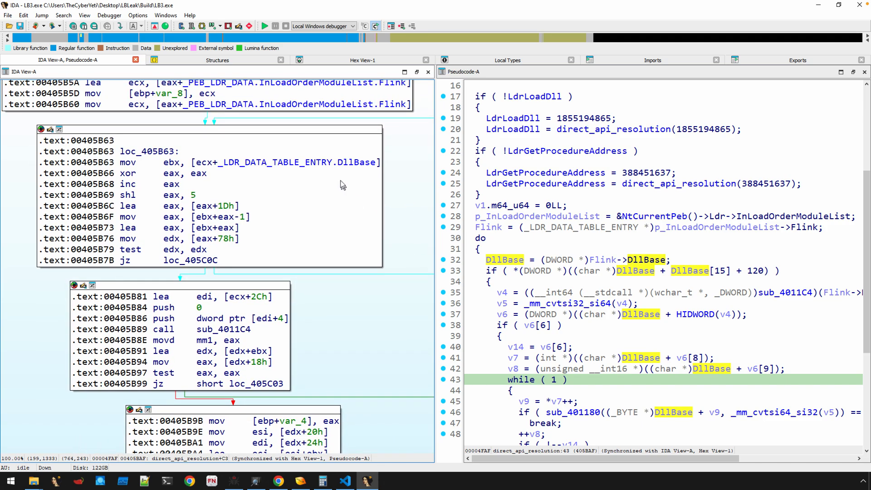
left_click(171, 162)
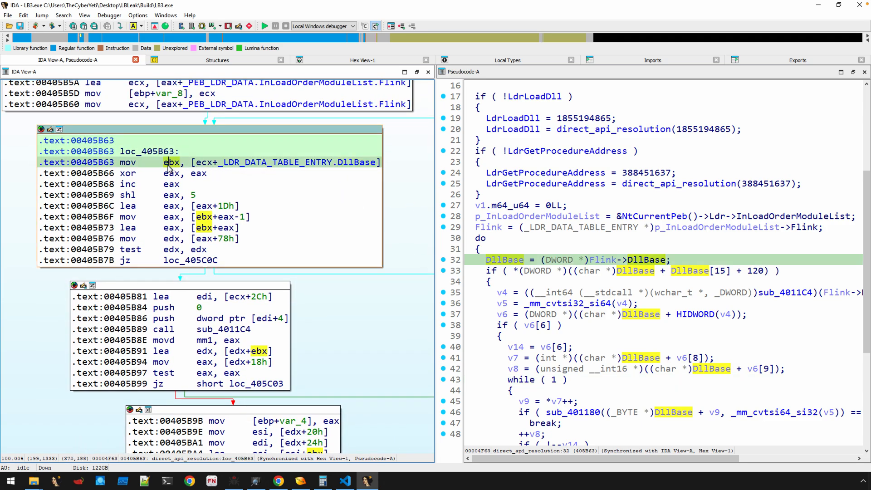
mouse_move(210, 216)
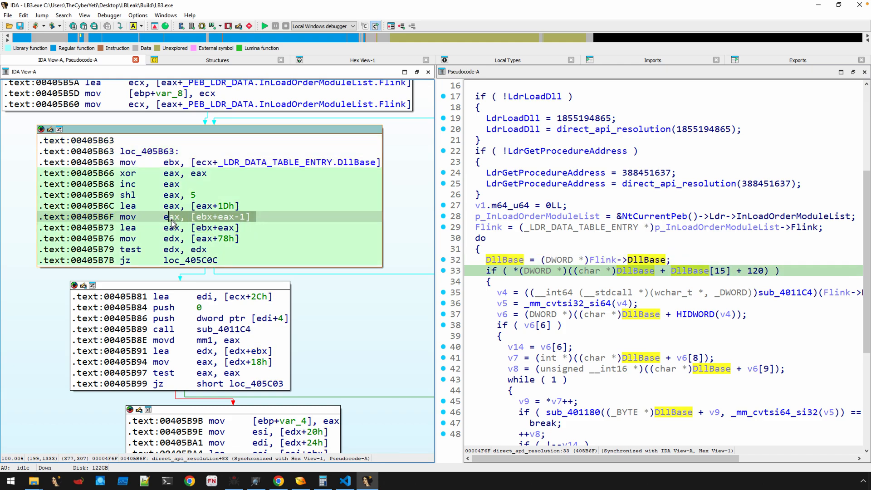
mouse_move(246, 235)
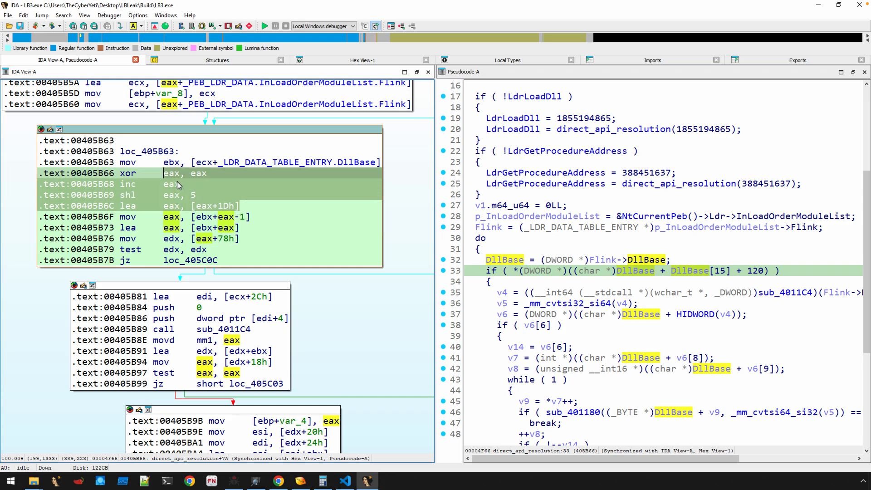
mouse_move(227, 215)
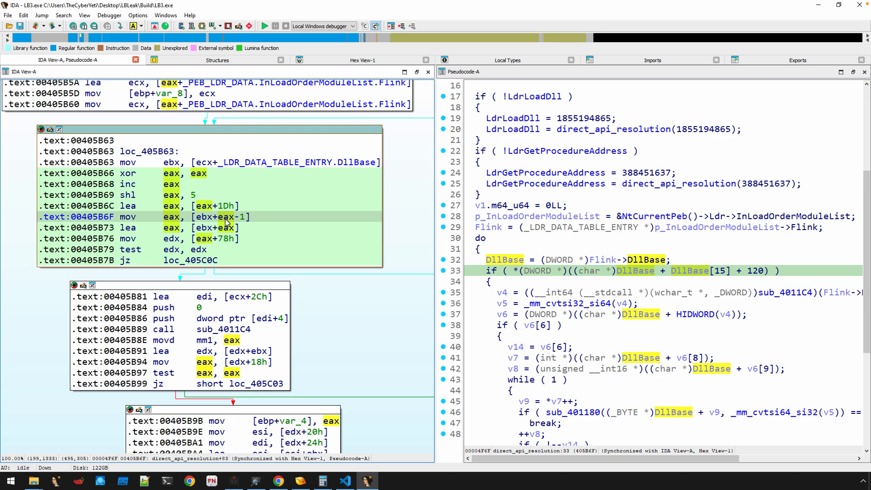
mouse_move(229, 224)
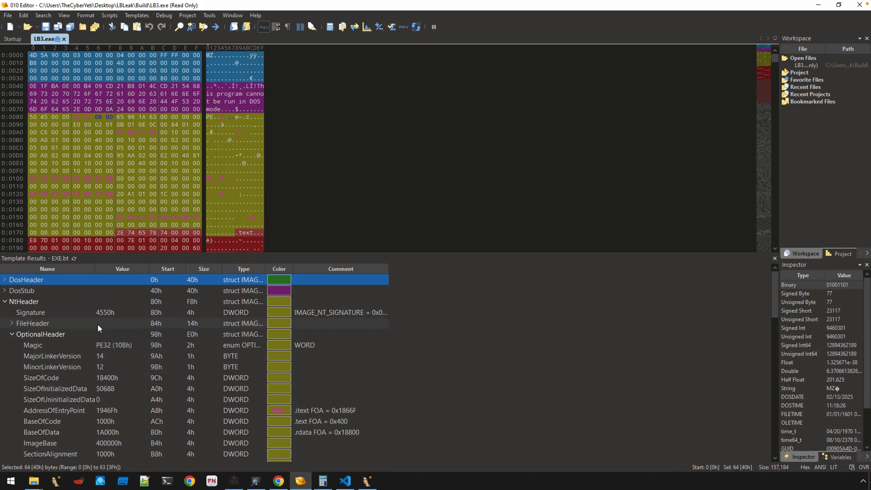
Collapse NtHeader and expand DosHeader to show AddressOfNewExeHeader at 80h.
left_click(5, 301)
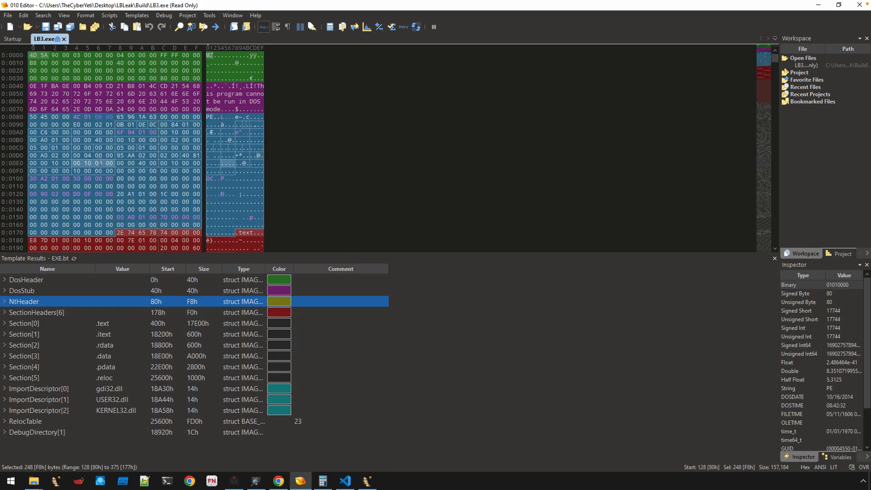
left_click(26, 280)
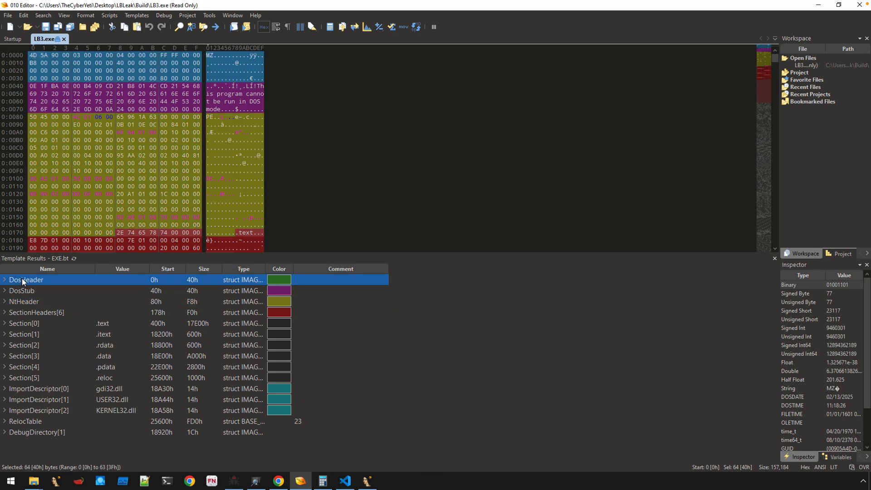
left_click(5, 279)
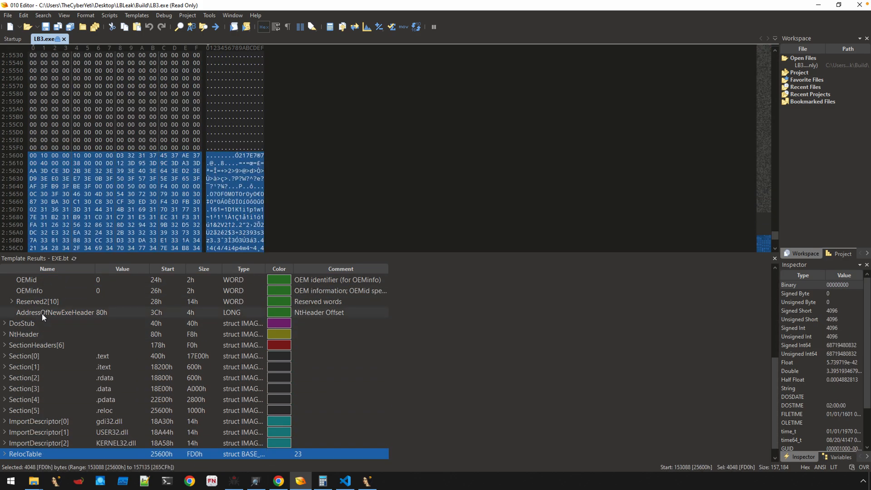
left_click(55, 312)
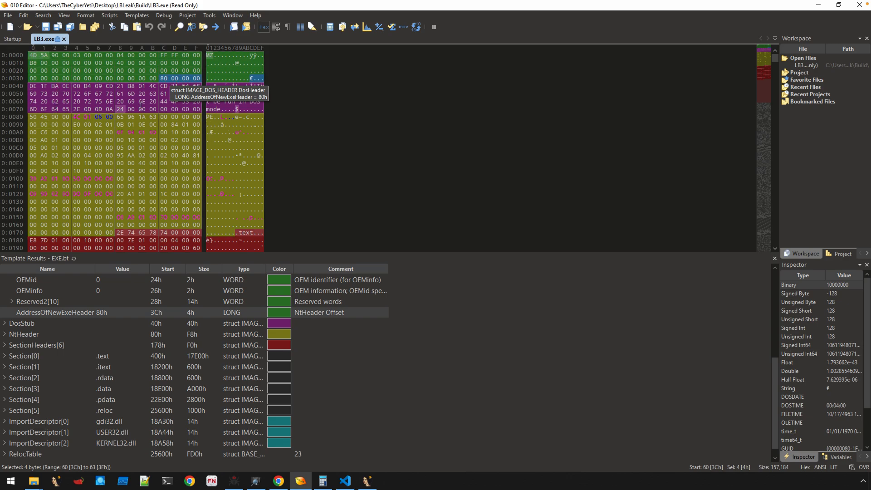
mouse_move(163, 86)
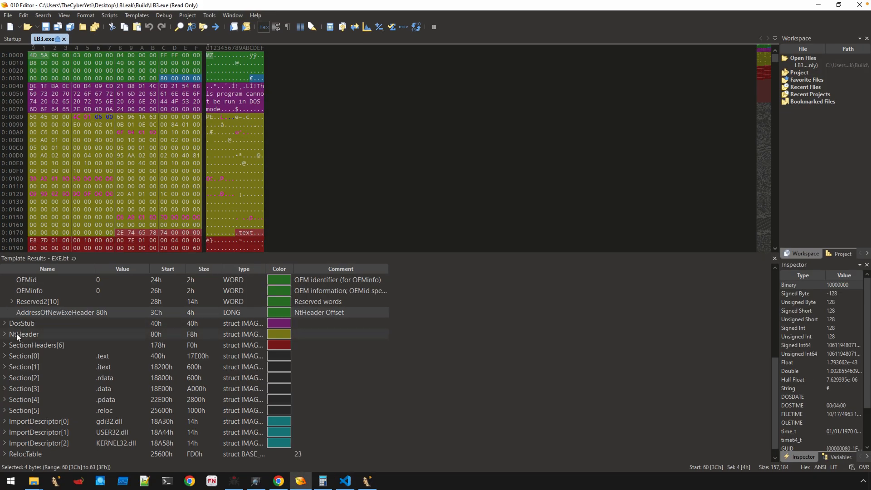
left_click(24, 333)
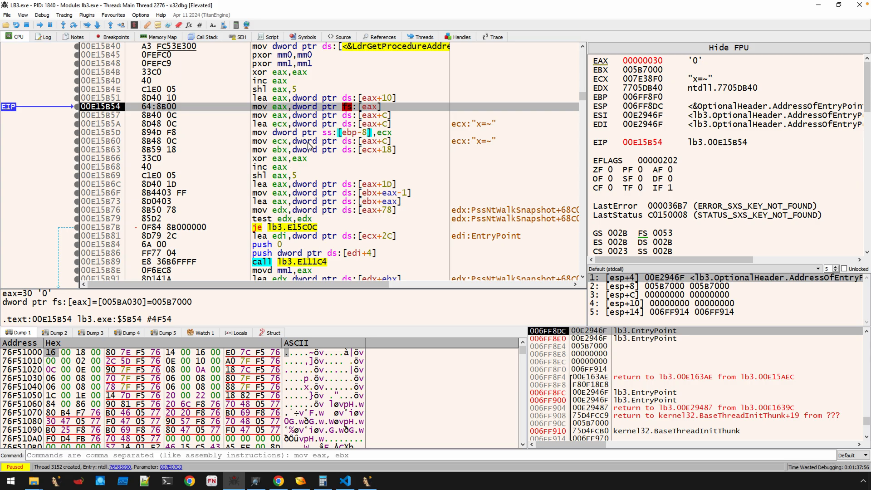
mouse_move(309, 121)
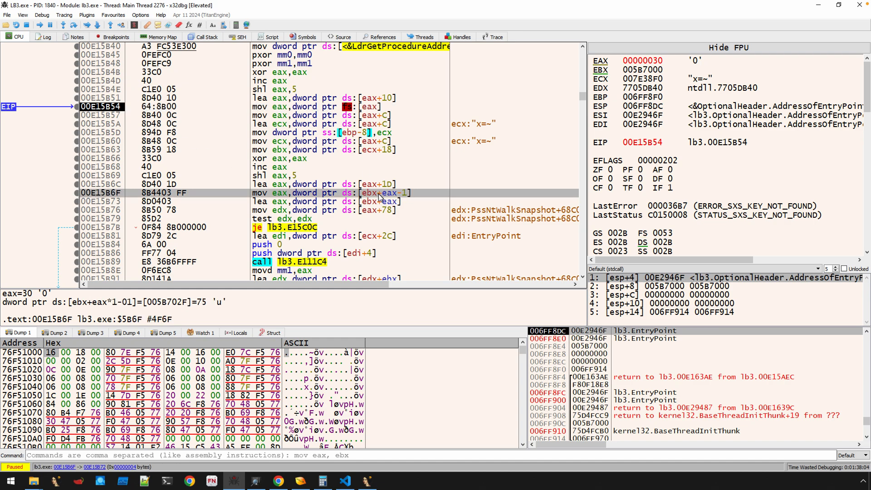
mouse_move(378, 197)
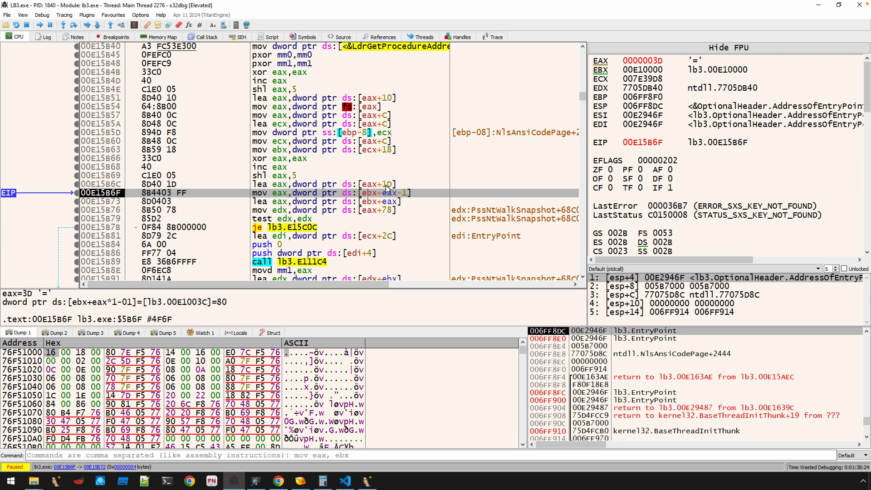
mouse_move(305, 165)
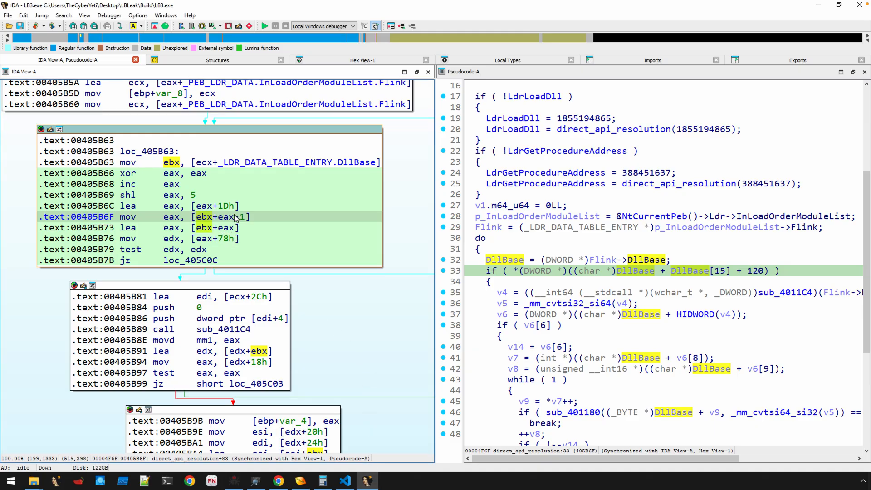
mouse_move(235, 218)
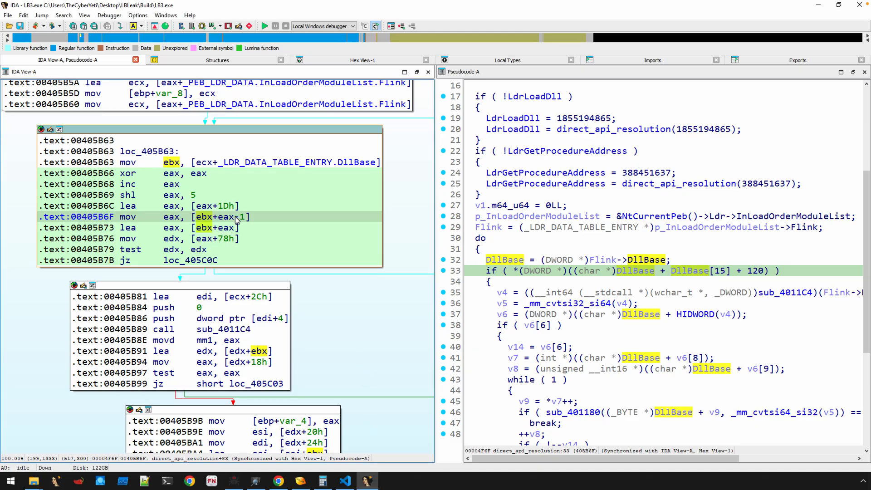
mouse_move(233, 228)
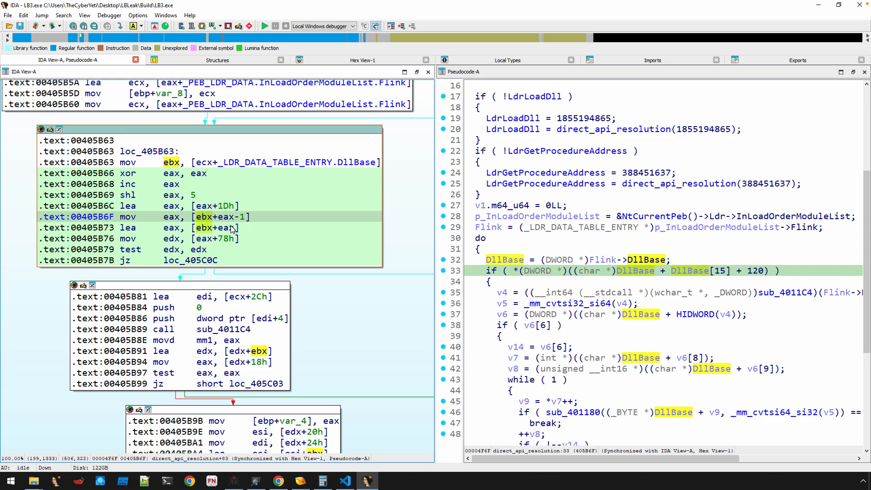
mouse_move(227, 244)
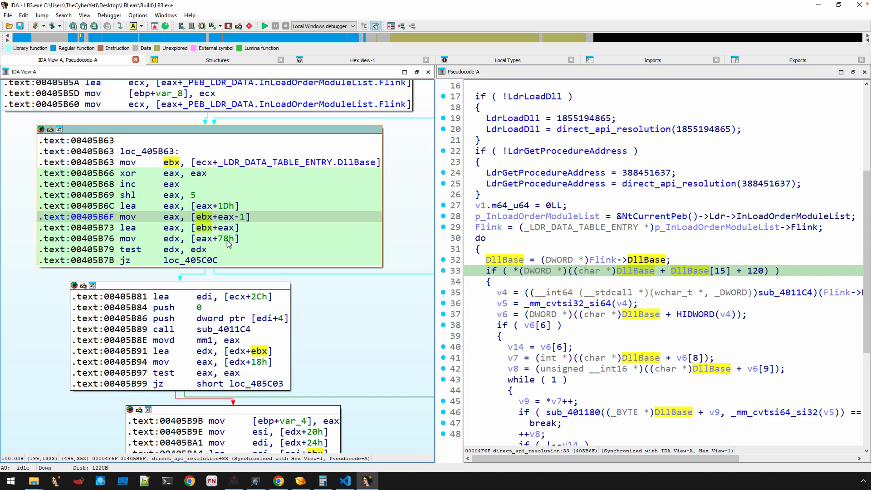
Select the [eax+78h] operand at 00405B76, then bring up LB3.exe in 010 Editor.
left_click(225, 238)
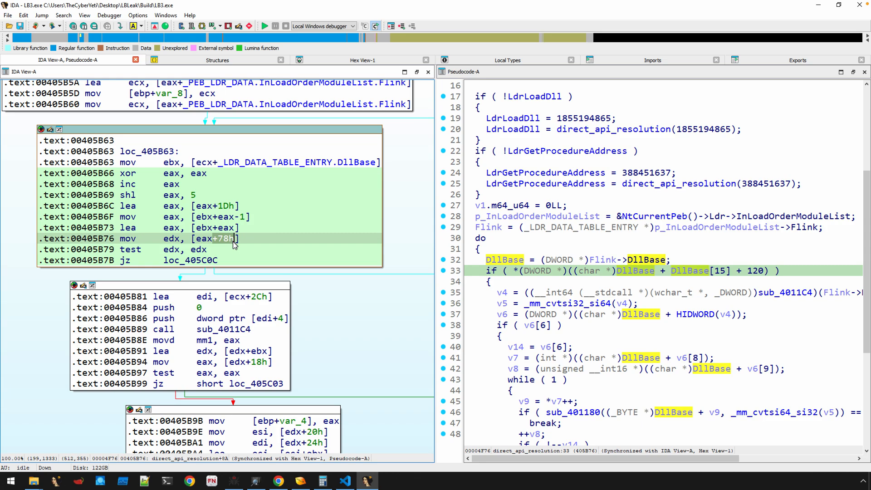
mouse_move(182, 200)
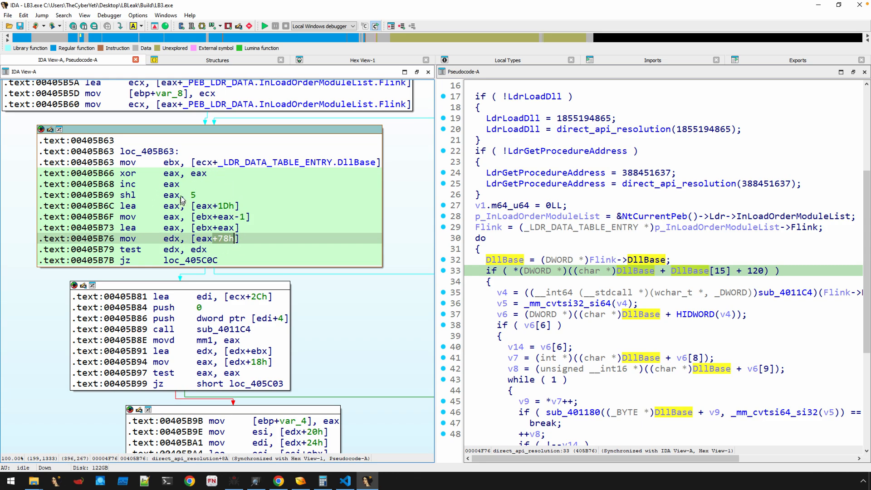
mouse_move(183, 199)
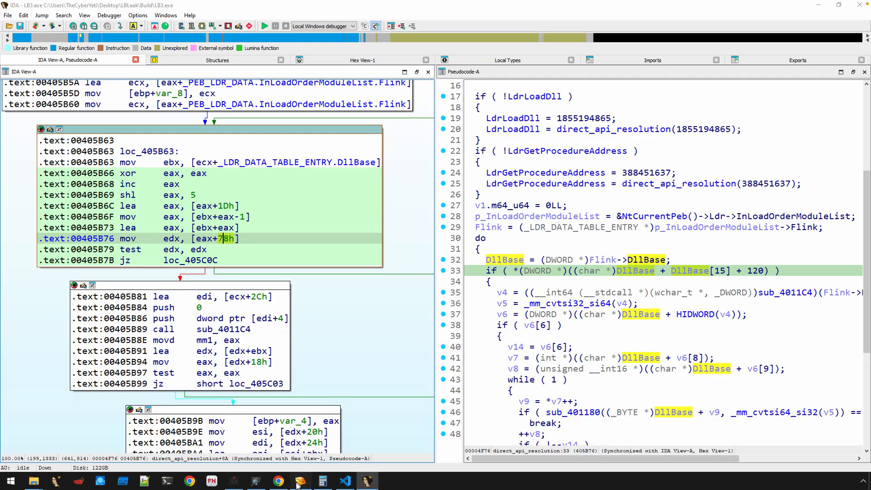
left_click(300, 481)
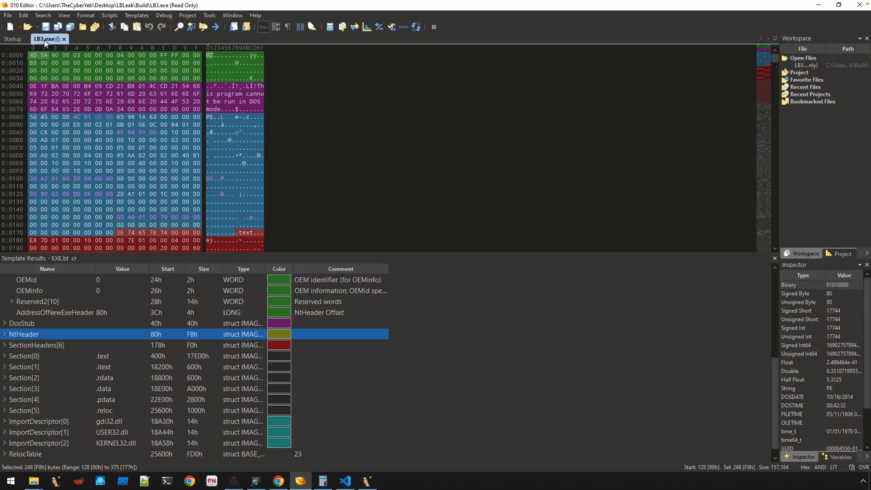
mouse_move(265, 271)
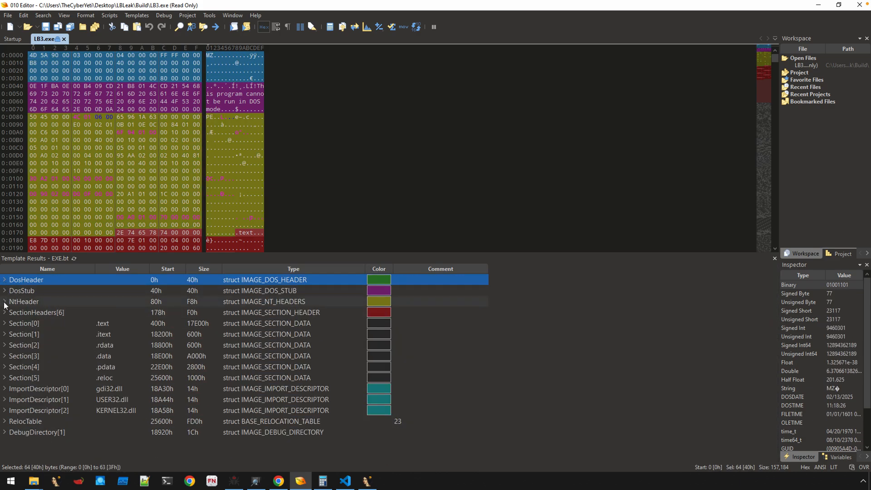
Expand NtHeader, OptionalHeader and Export to show zero VirtualAddress and Size.
left_click(5, 301)
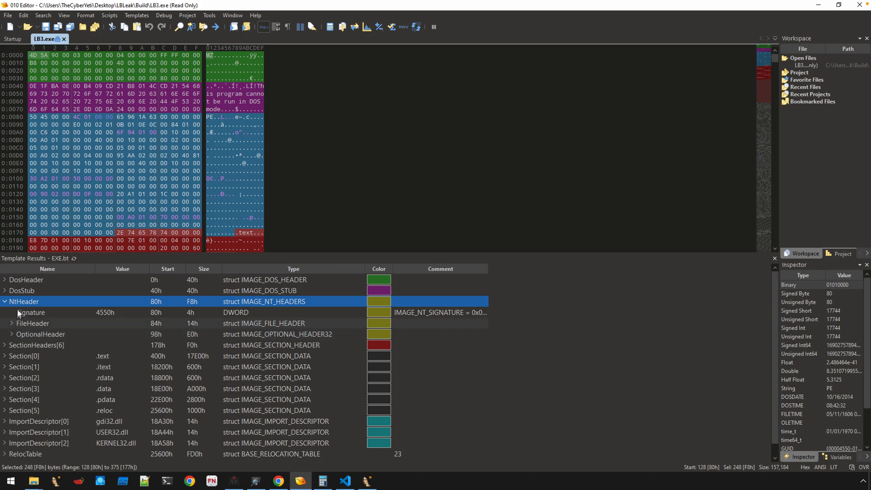
left_click(10, 334)
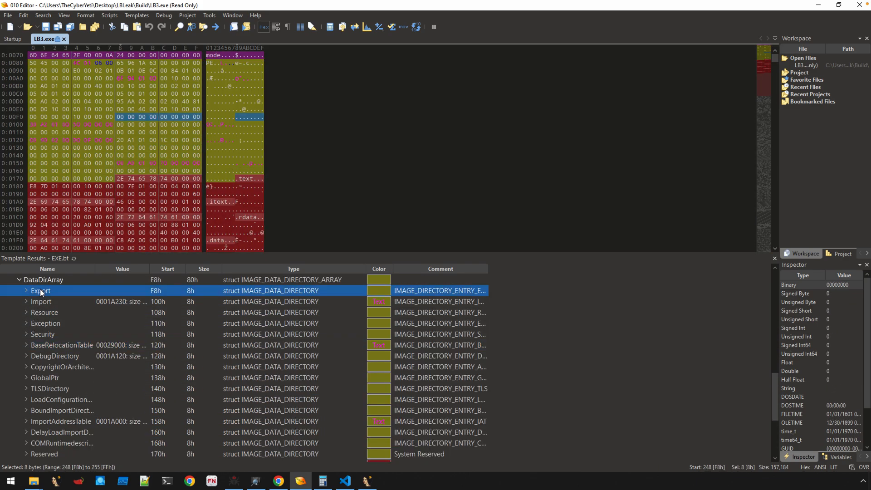
left_click(26, 290)
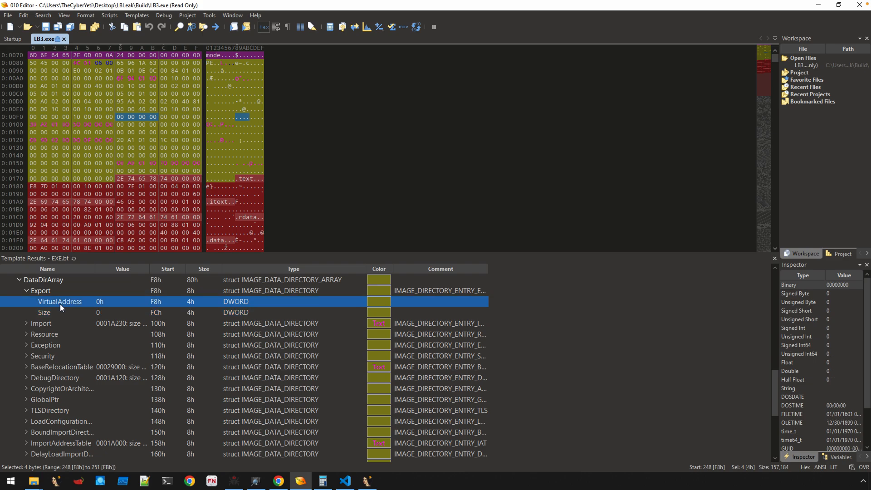
mouse_move(55, 305)
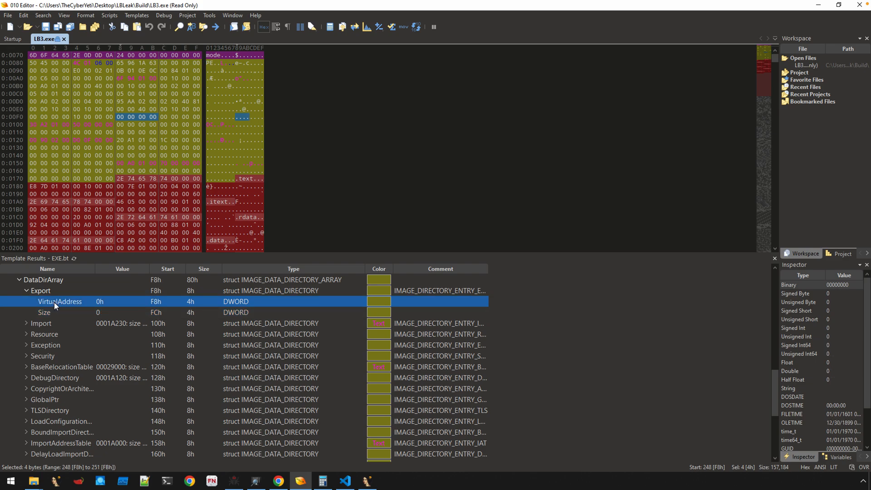
left_click(44, 312)
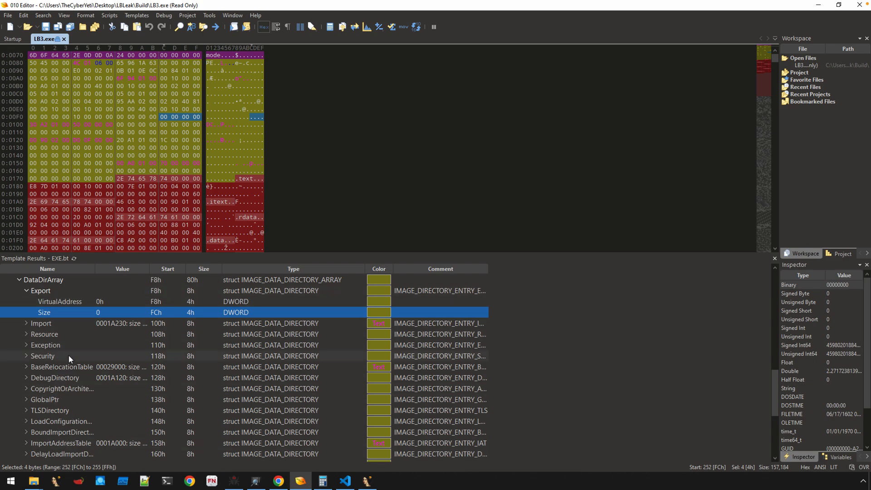
left_click(59, 301)
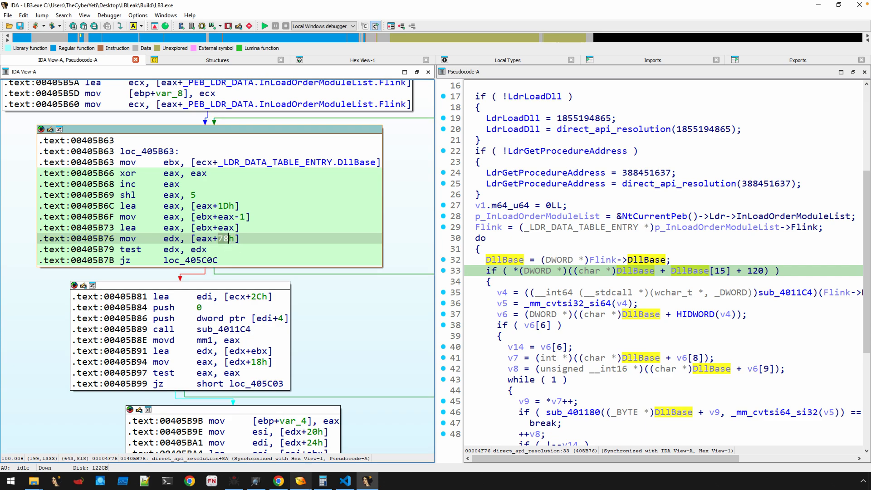
left_click(299, 480)
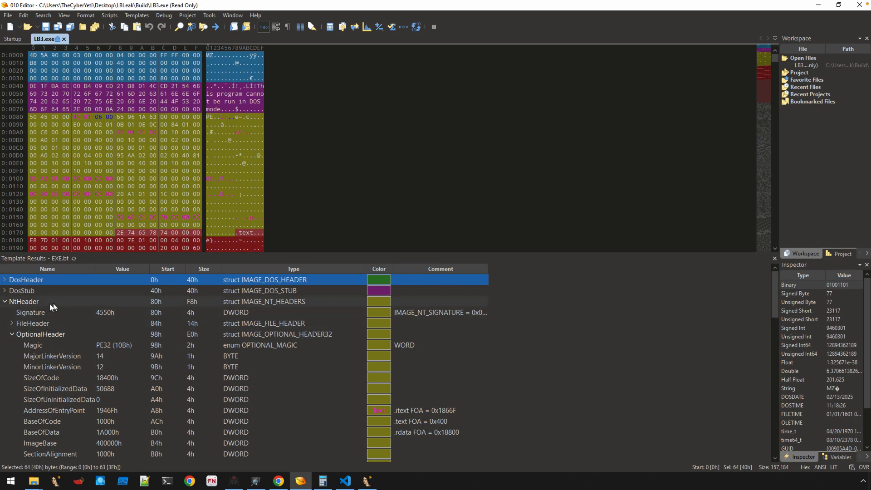
Select Export VirtualAddress in Template Results to read its start offset F8h.
left_click(23, 301)
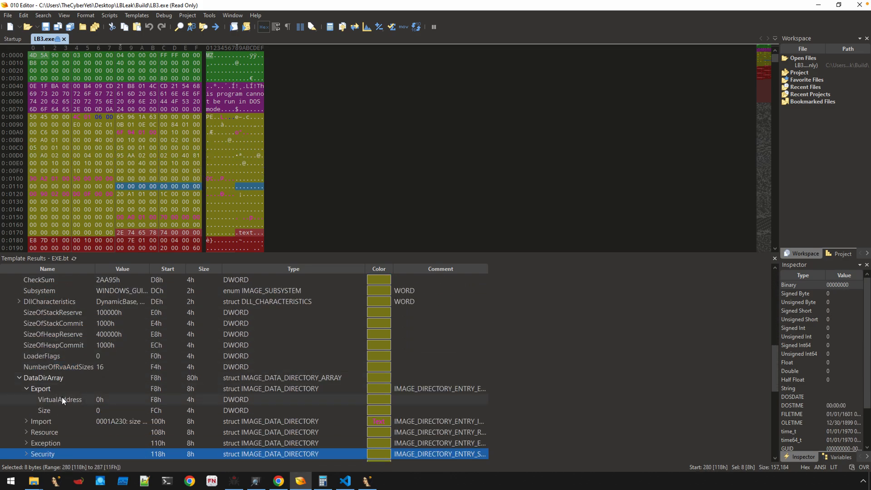
left_click(60, 399)
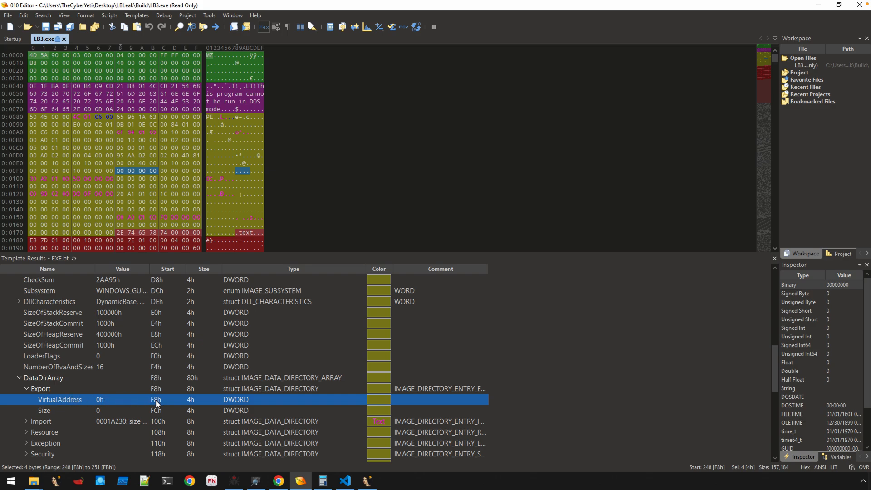
left_click(322, 481)
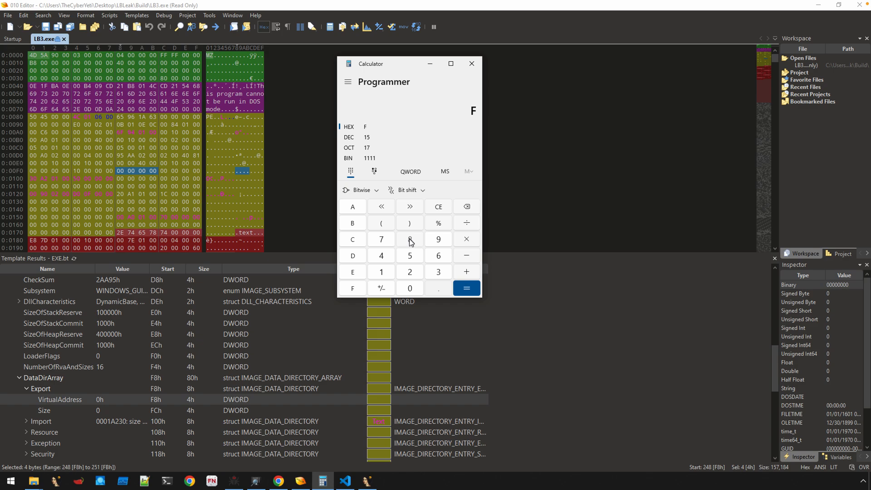
Subtract 80h from F8h in the Programmer-mode calculator, yielding 78h.
left_click(409, 239)
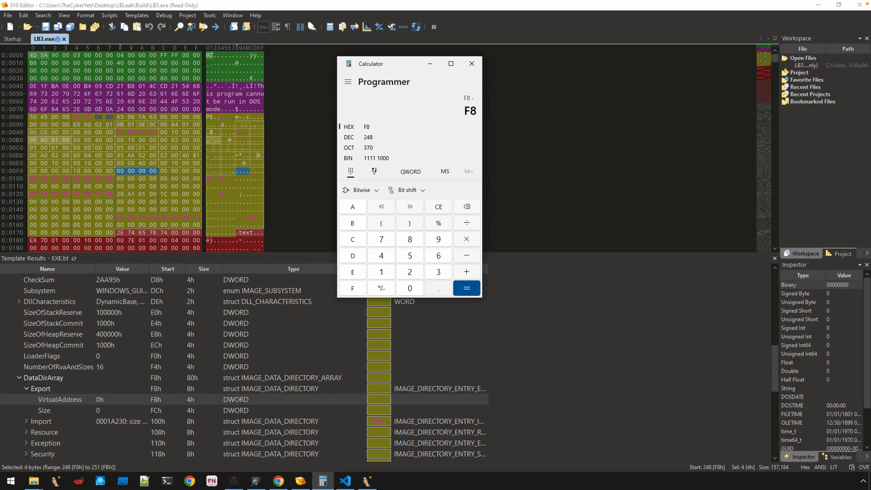
left_click(409, 239)
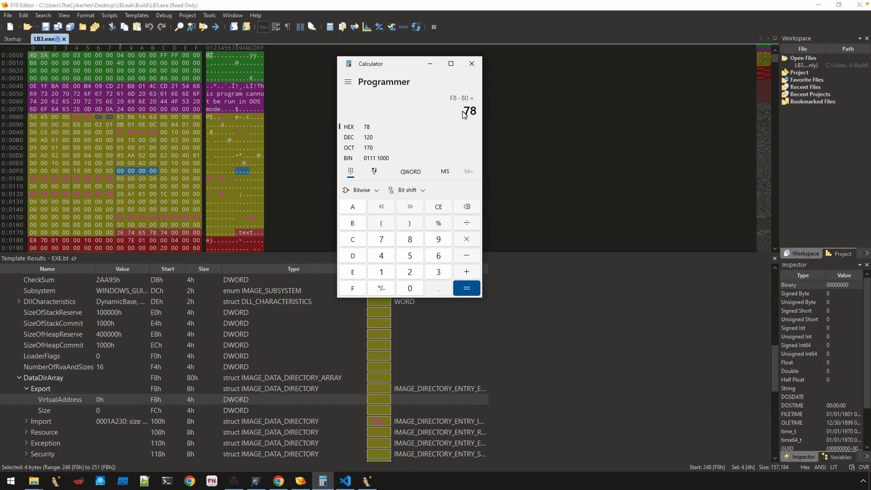
mouse_move(127, 401)
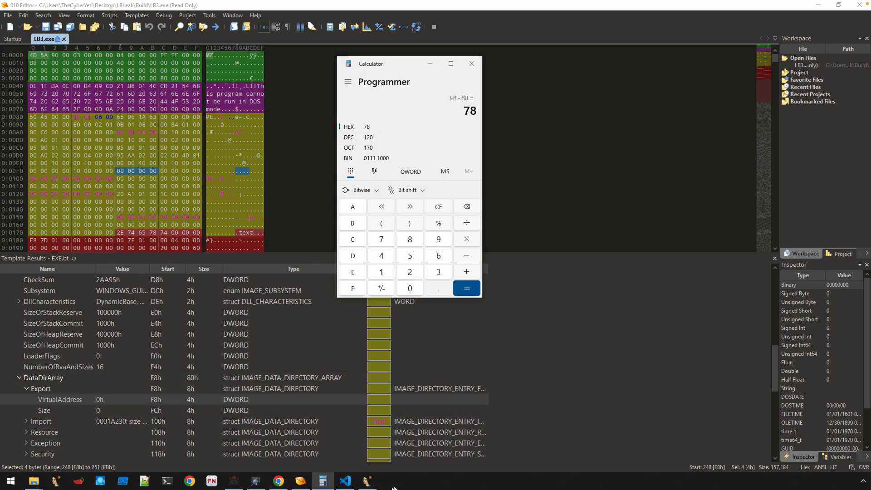
left_click(365, 481)
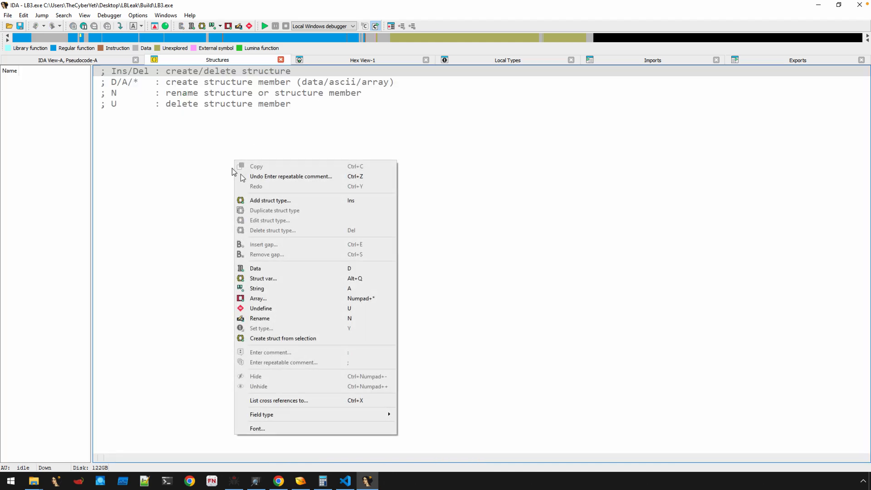
Browse Add struct type's standard structures to _IMAGE_EXPORT_DIRECTORY.
left_click(270, 200)
type("_IMAGE_EXP")
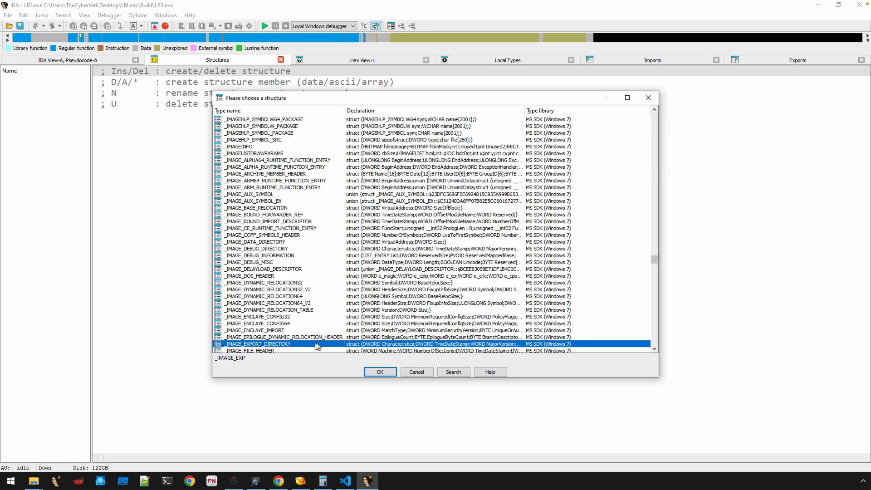
left_click(380, 371)
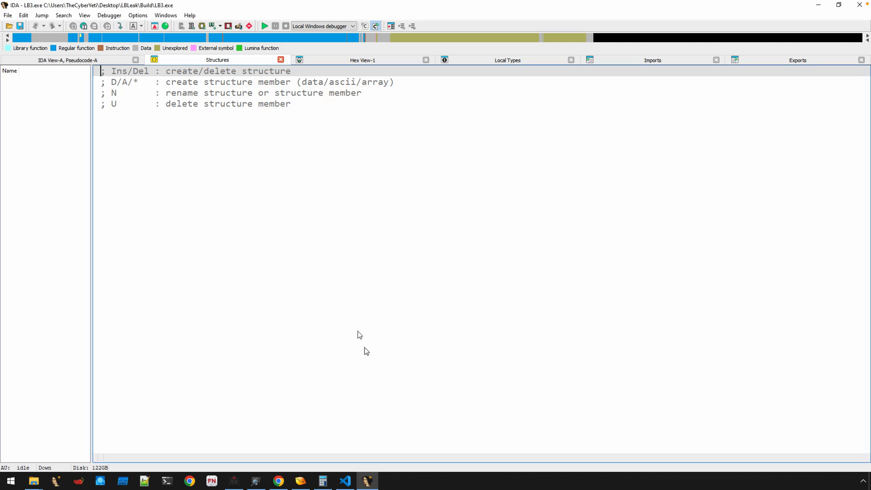
mouse_move(312, 458)
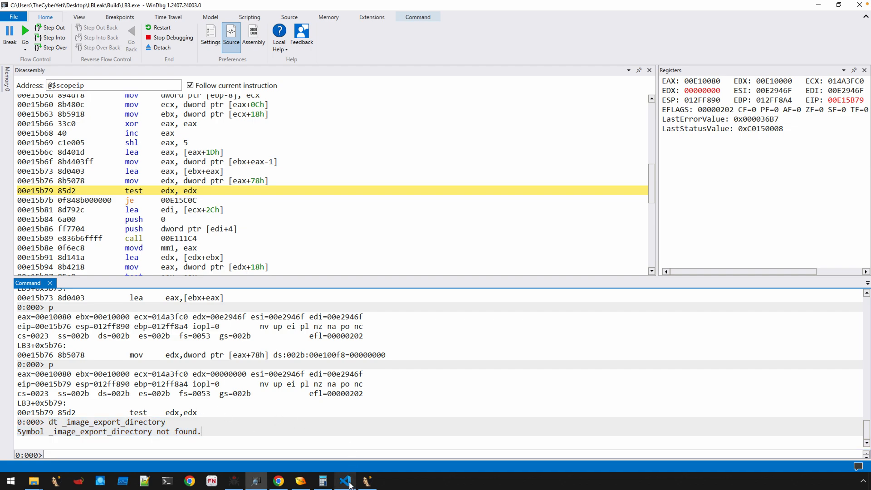
Switch to winnt.h's _IMAGE_EXPORT_DIRECTORY definition after dt finds no symbol.
left_click(344, 481)
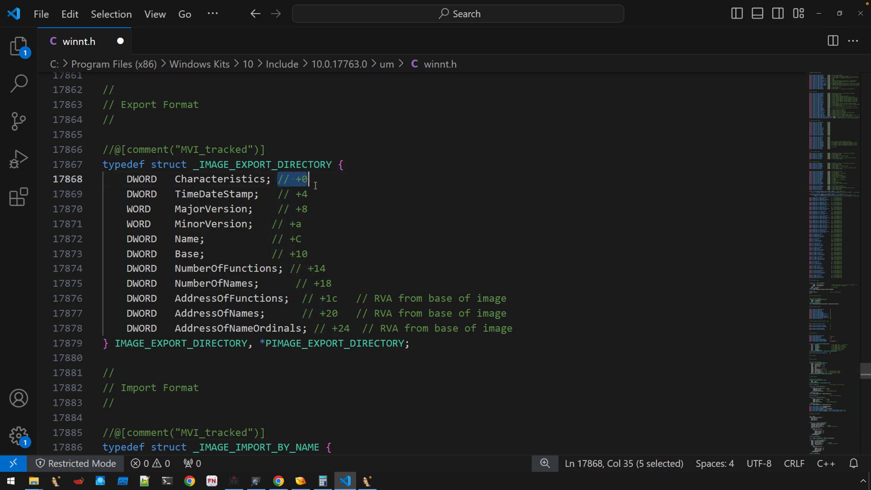
Highlight Characteristics (+0), TimeDateStamp (+4), NumberOfFunctions and NumberOfNames in winnt.h.
left_click(299, 194)
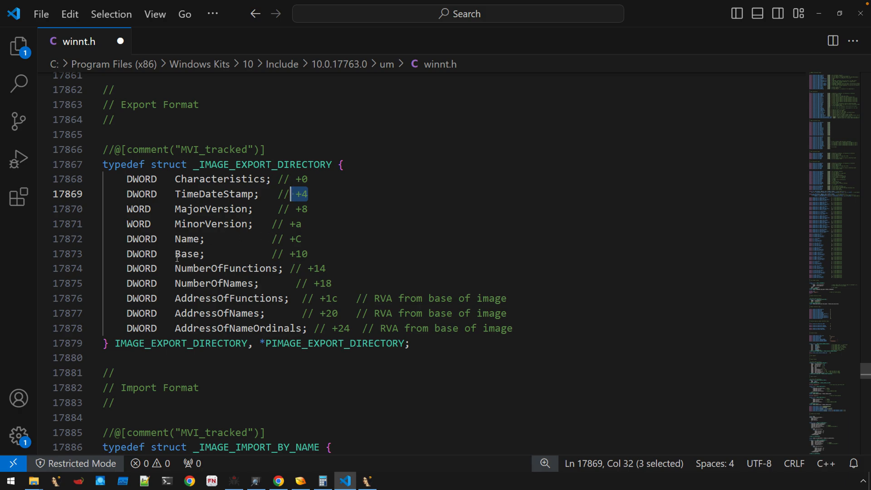
double_click(225, 268)
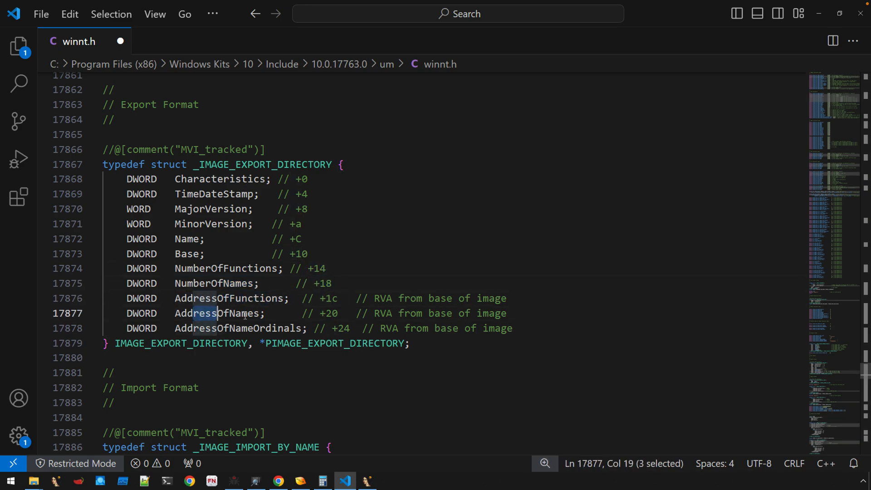
double_click(238, 328)
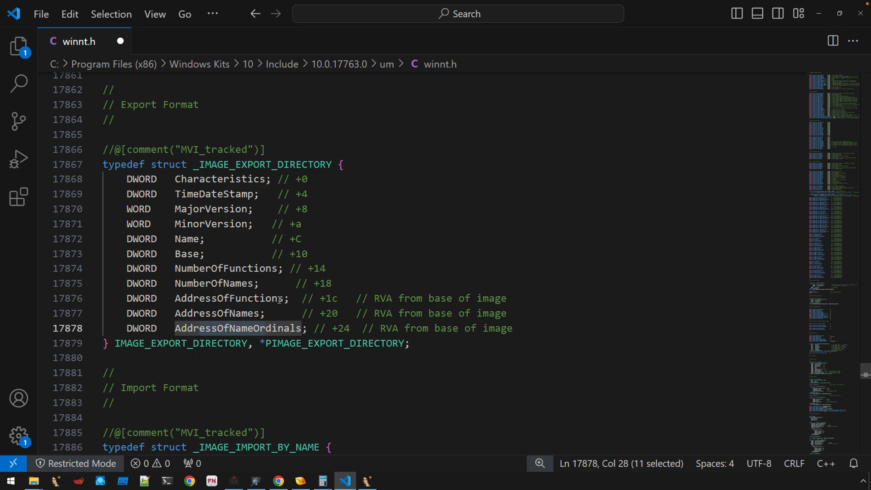
double_click(235, 268)
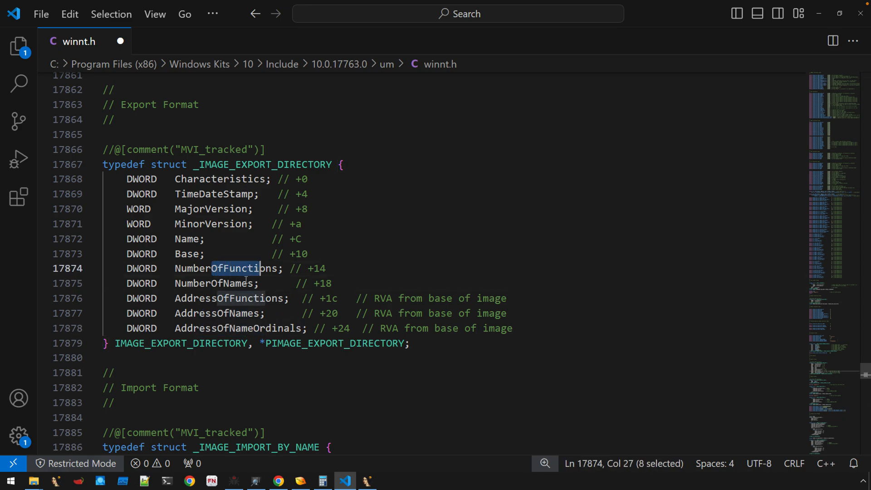
left_click(247, 282)
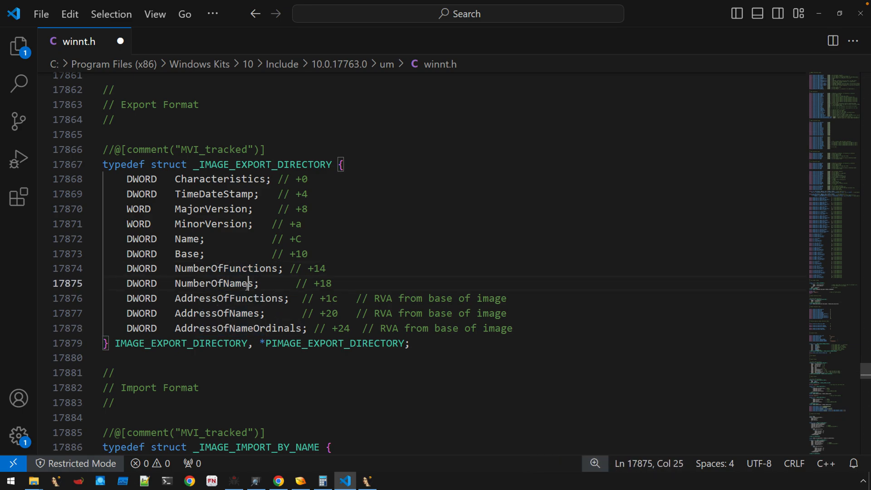
double_click(215, 283)
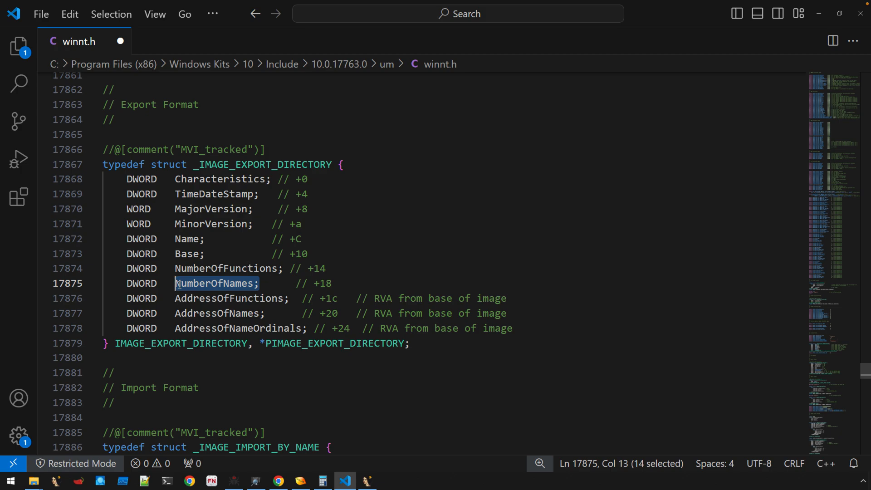
Highlight AddressOfFunctions, AddressOfNames and AddressOfNameOrdinals and their offsets.
double_click(228, 298)
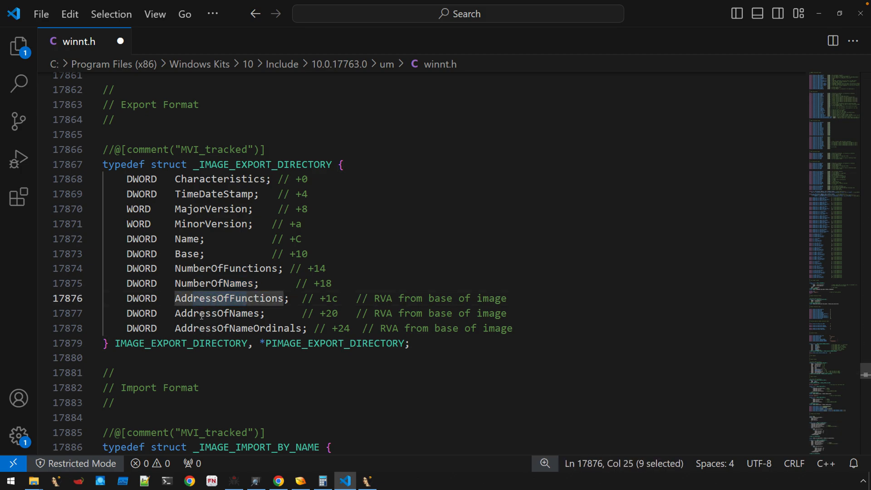
double_click(237, 327)
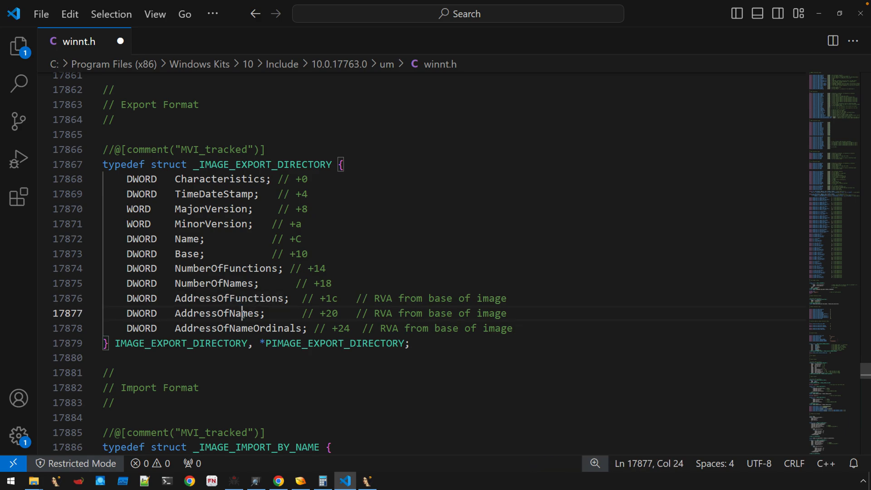
double_click(227, 298)
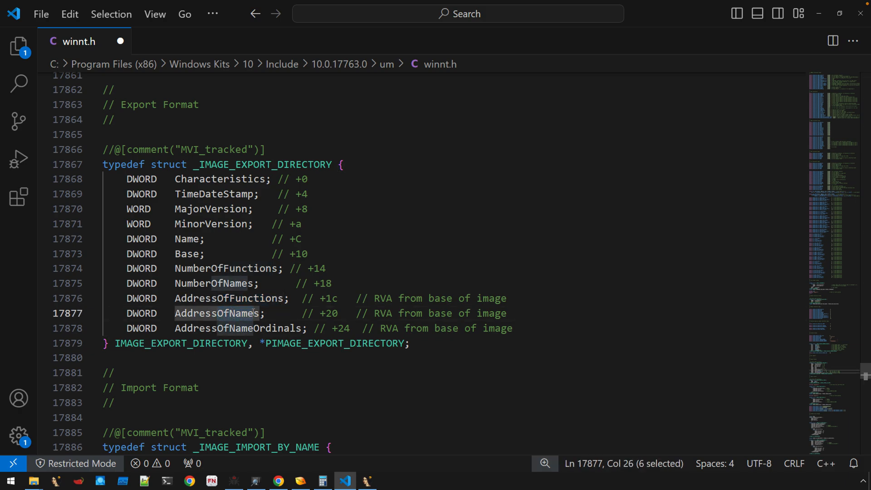
double_click(250, 329)
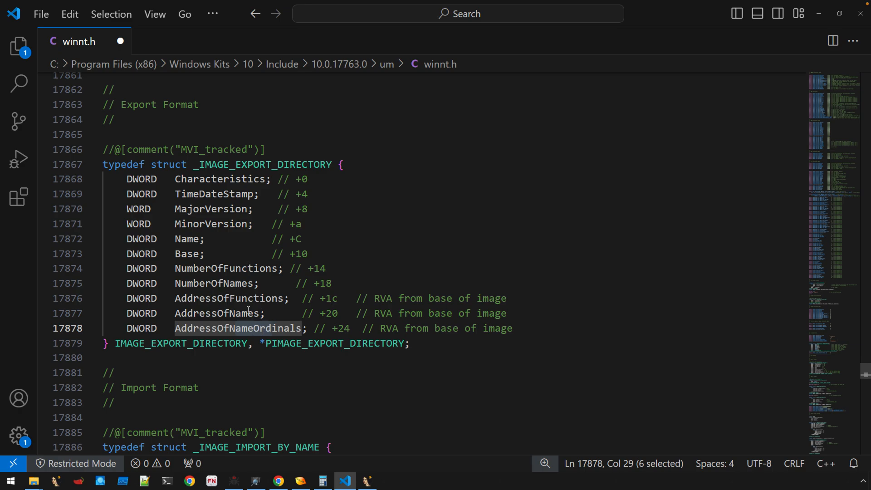
left_click(211, 313)
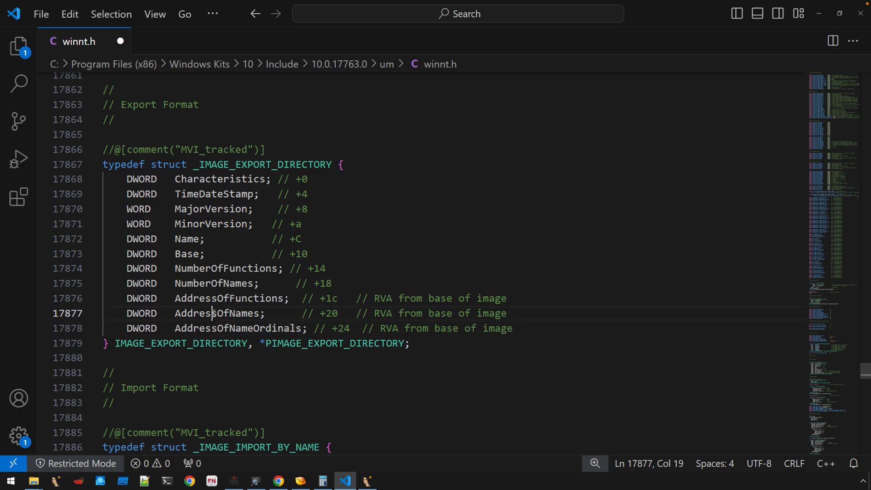
double_click(219, 313)
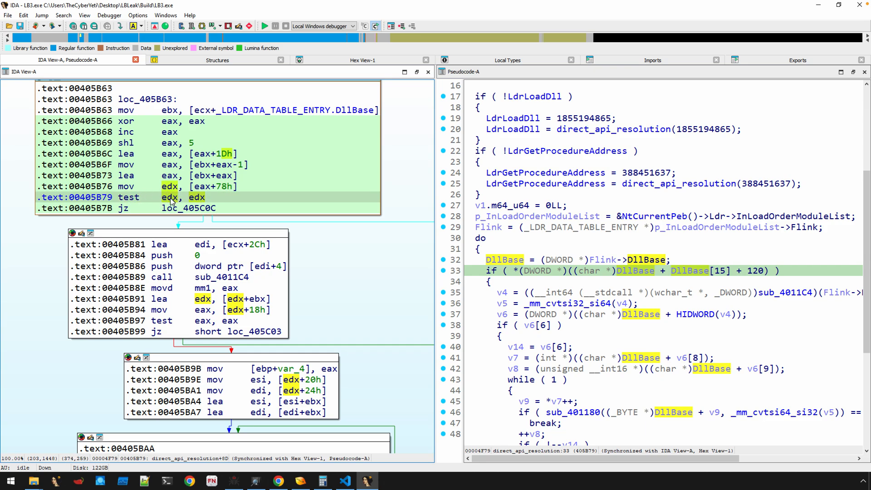
mouse_move(205, 191)
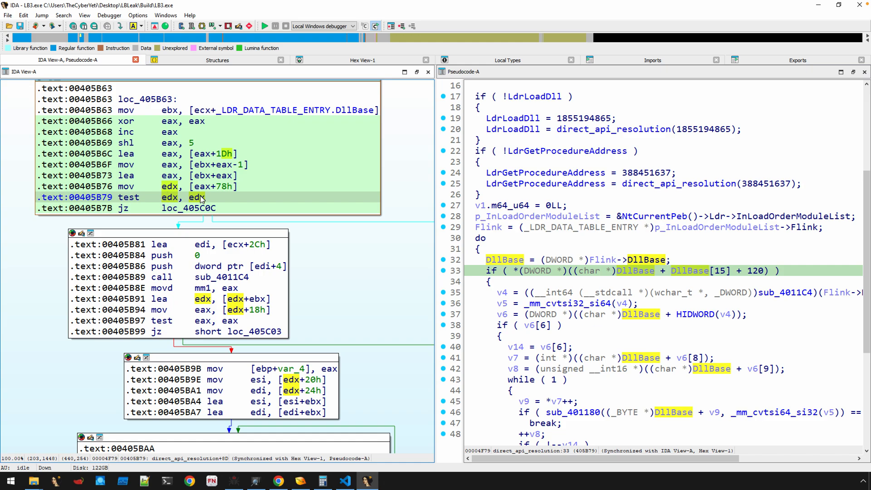
left_click(300, 480)
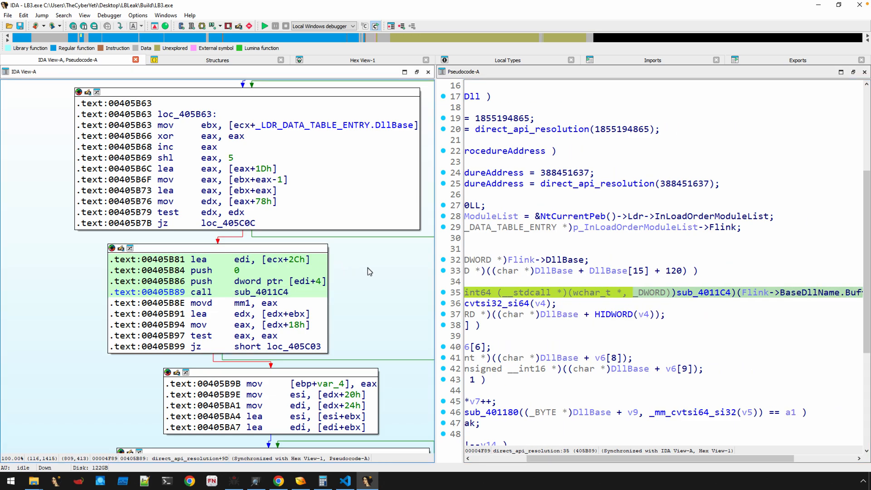
mouse_move(277, 264)
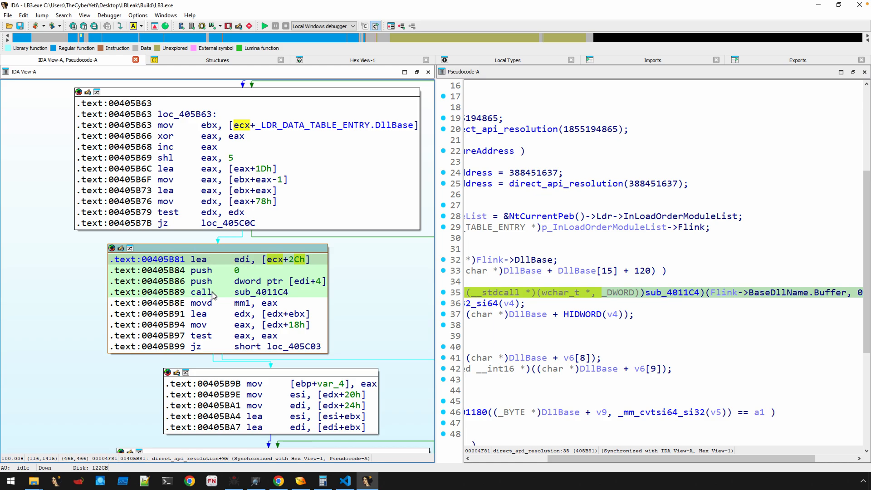
mouse_move(302, 255)
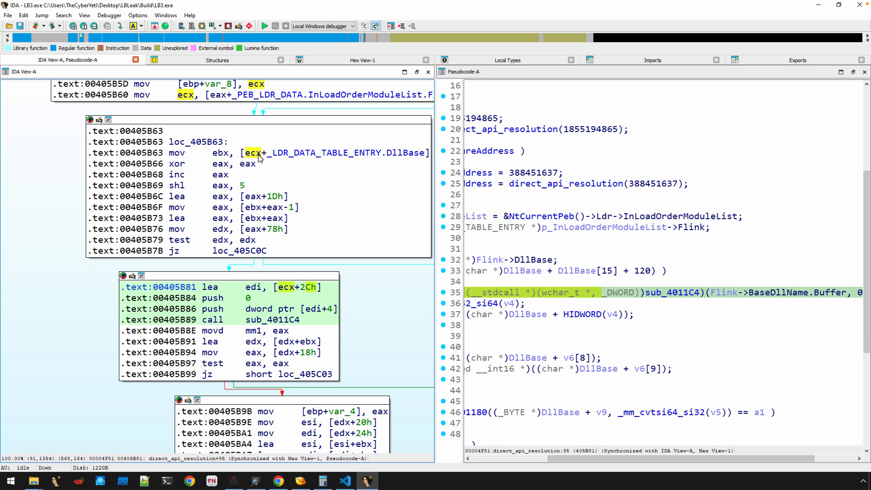
left_click(258, 153)
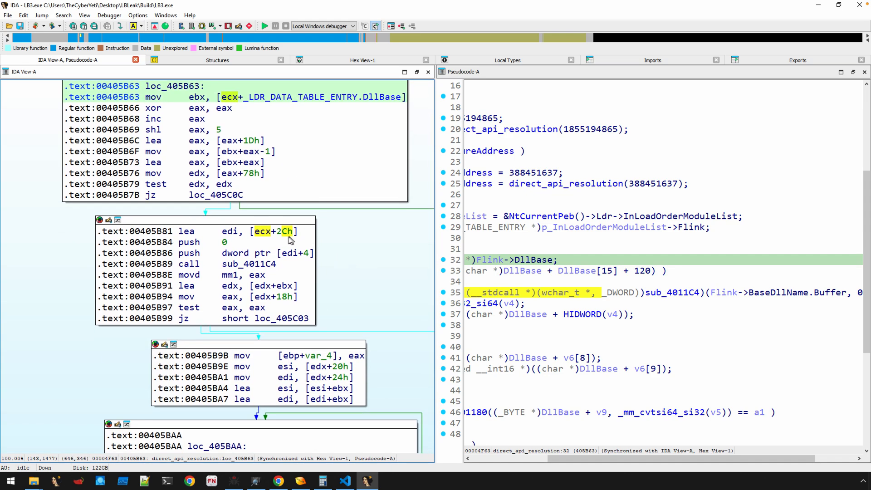
left_click(280, 231)
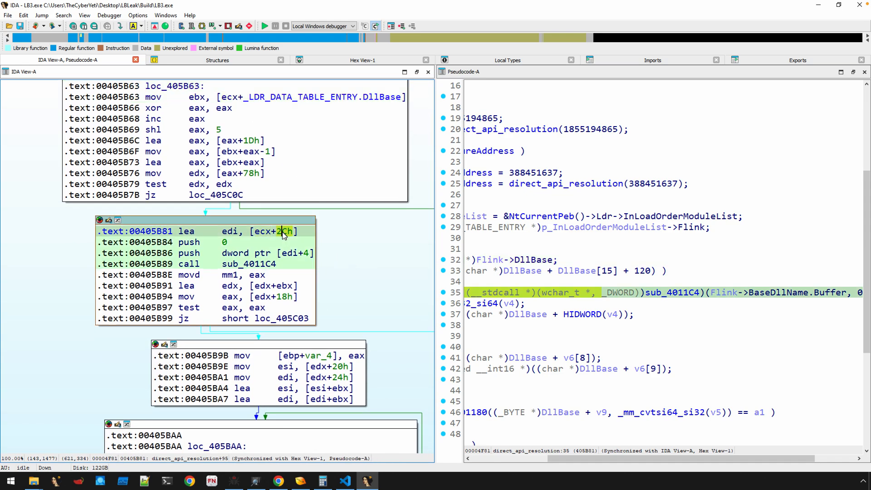
Apply structure offset LDR_DATA_TABLE_ENTRY.BaseDllName.Length to the 2Ch operand at 00405B81.
right_click(283, 231)
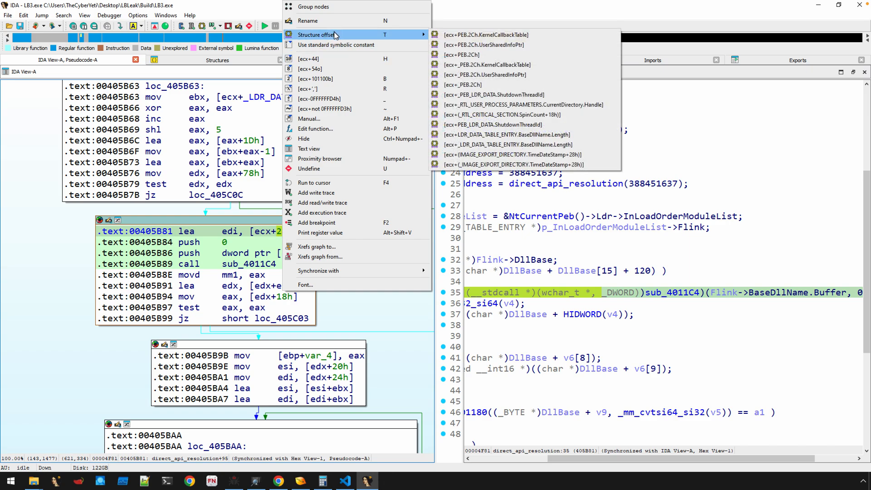
mouse_move(460, 54)
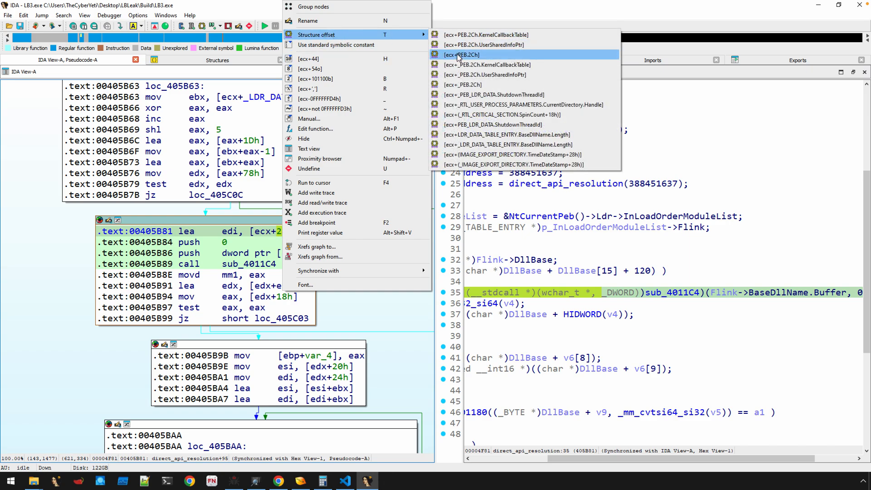
mouse_move(507, 134)
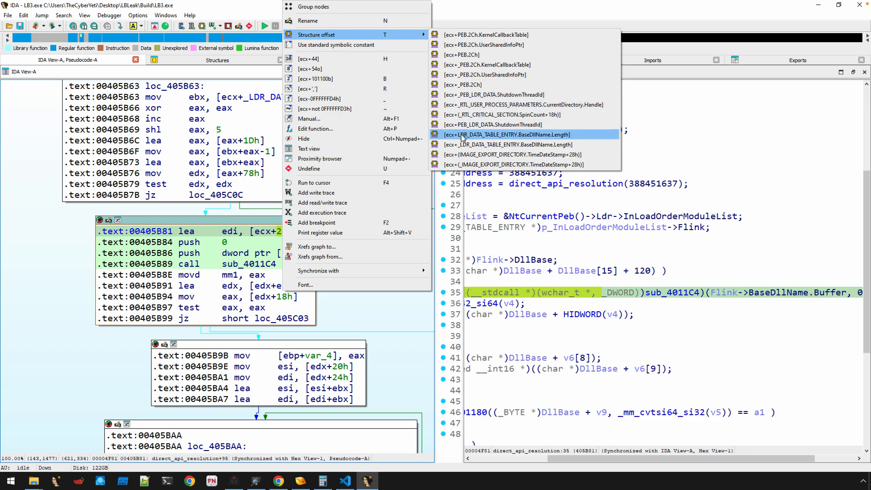
mouse_move(522, 139)
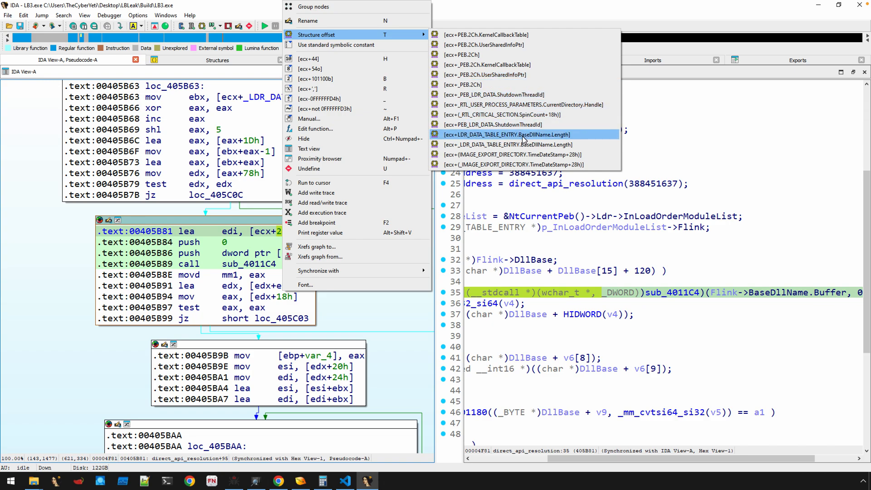
left_click(506, 135)
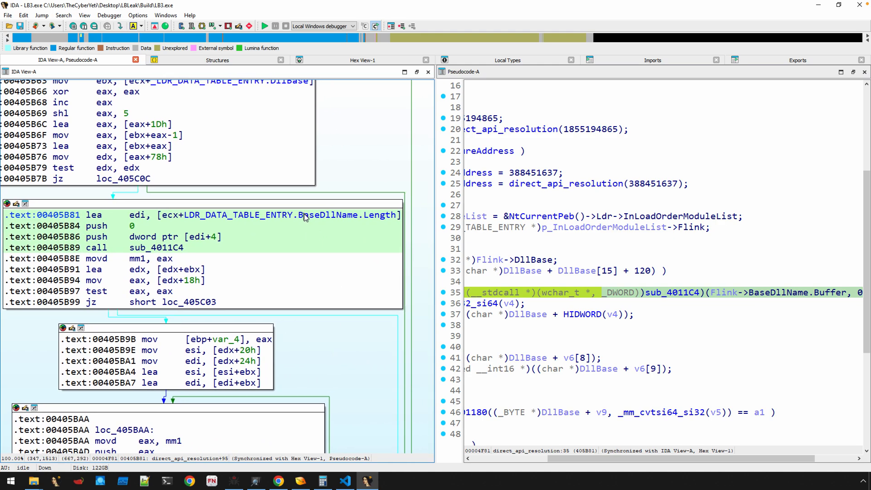
mouse_move(270, 474)
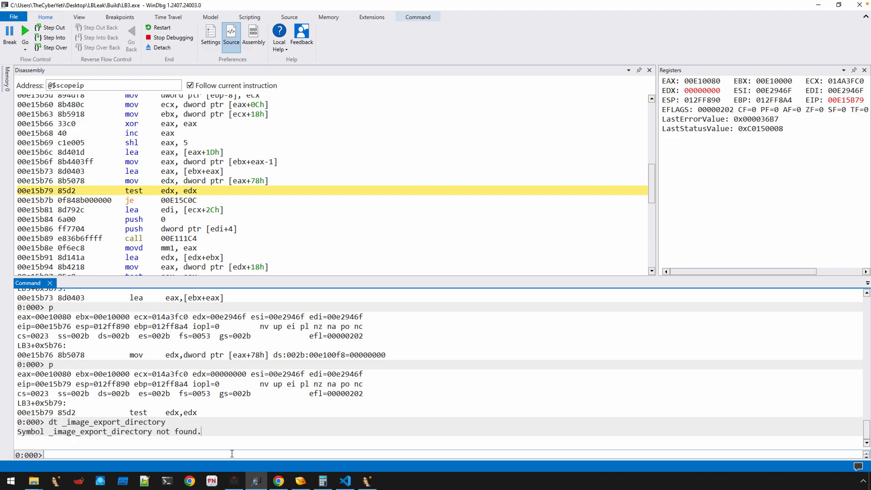
Dump the _LDR_DATA_TABLE_ENTRY layout in WinDbg, showing BaseDllName at +0x2c.
type("DT")
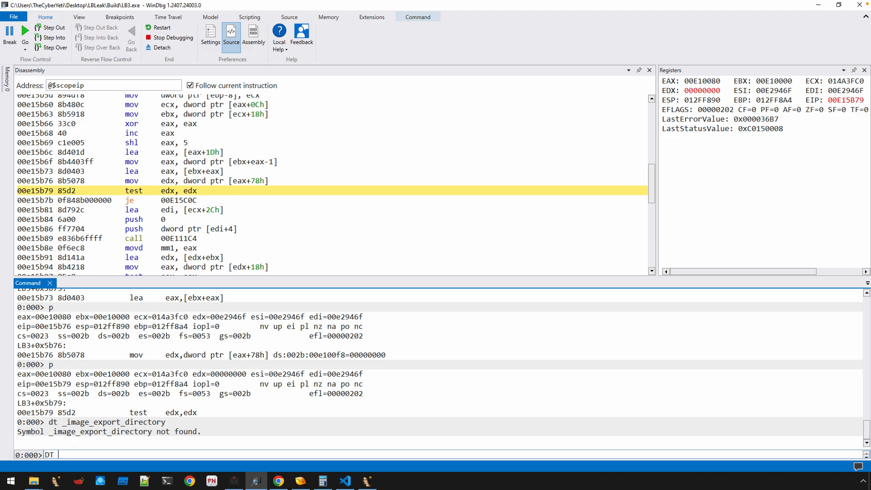
type("ldr_data_tabl")
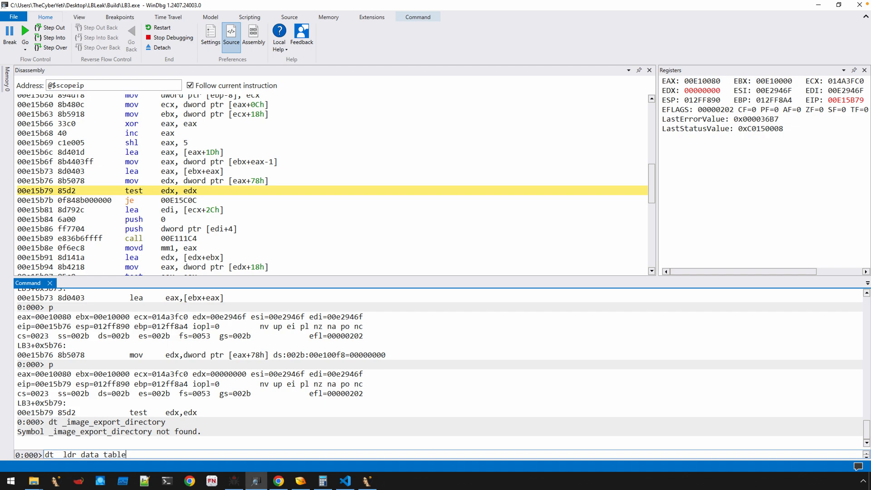
type("entry")
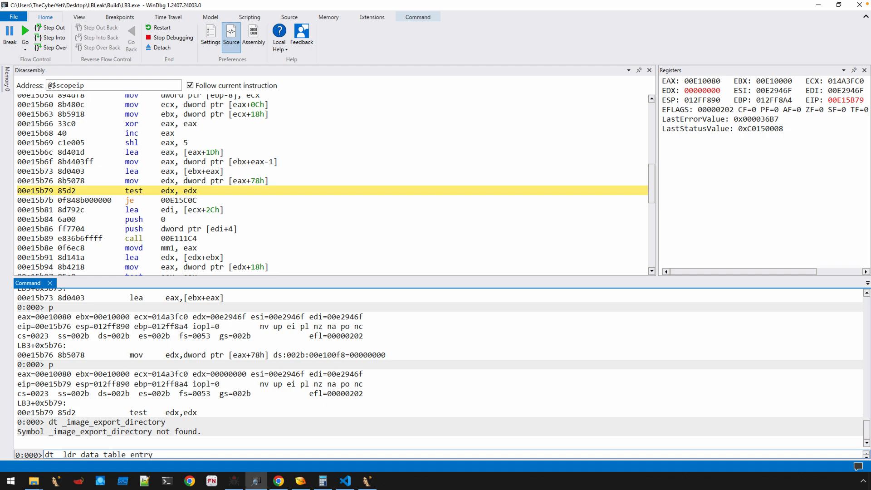
key("Return")
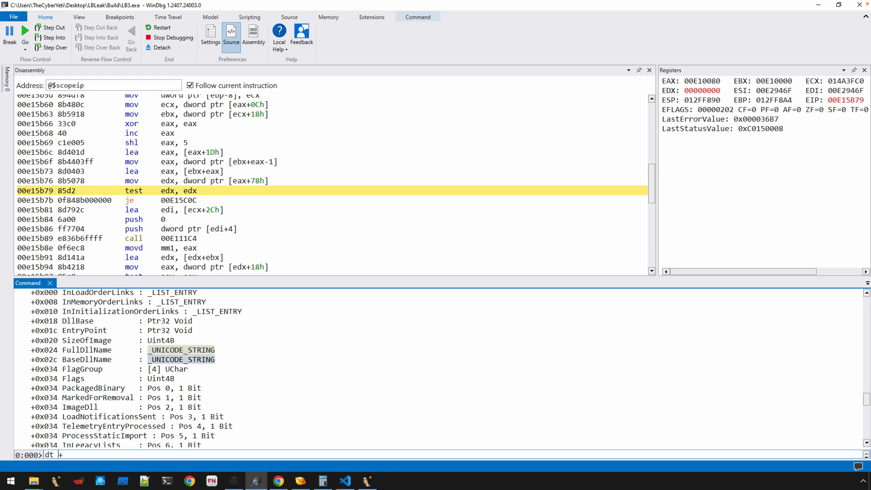
Dump _UNICODE_STRING and highlight its Length and Buffer (+4) fields.
key("Backspace")
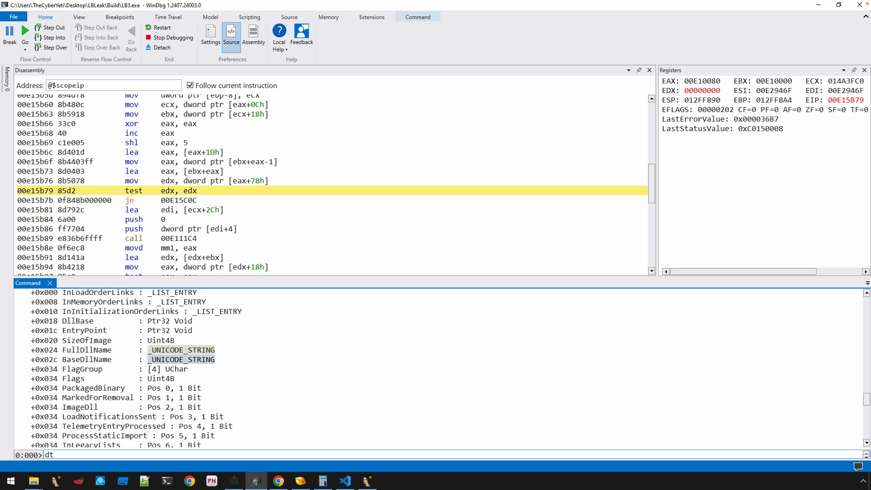
type("UNICD")
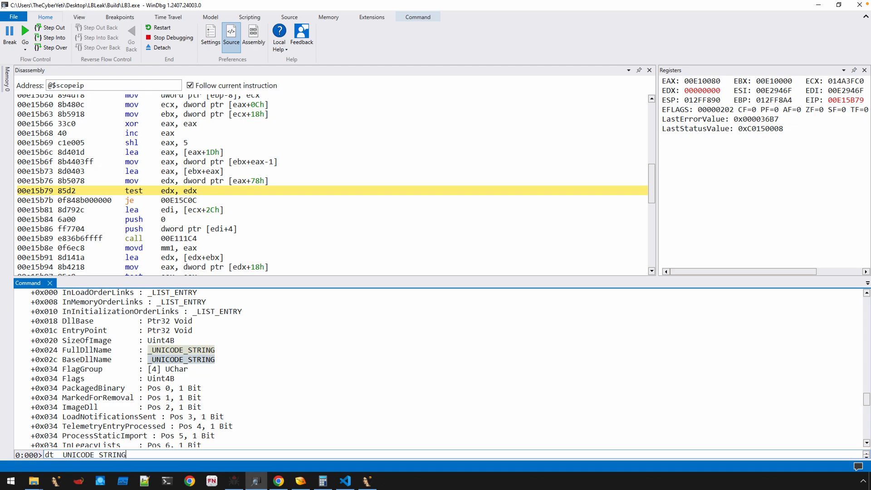
double_click(92, 349)
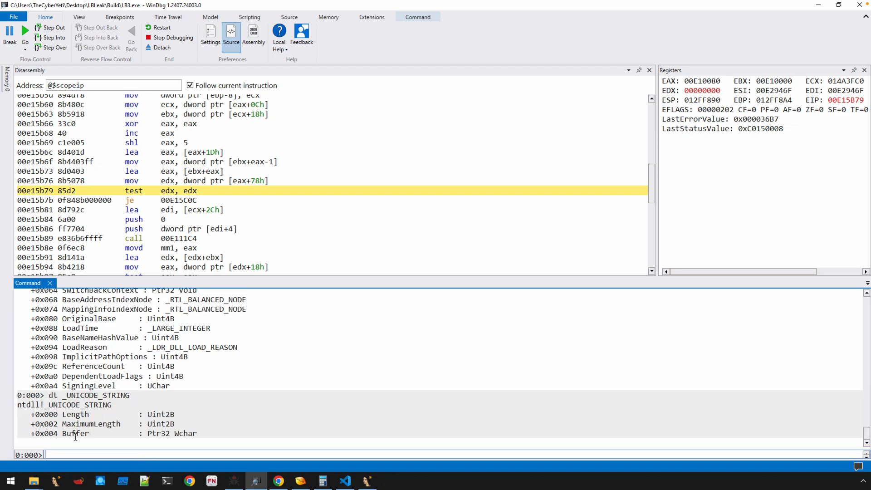
double_click(75, 414)
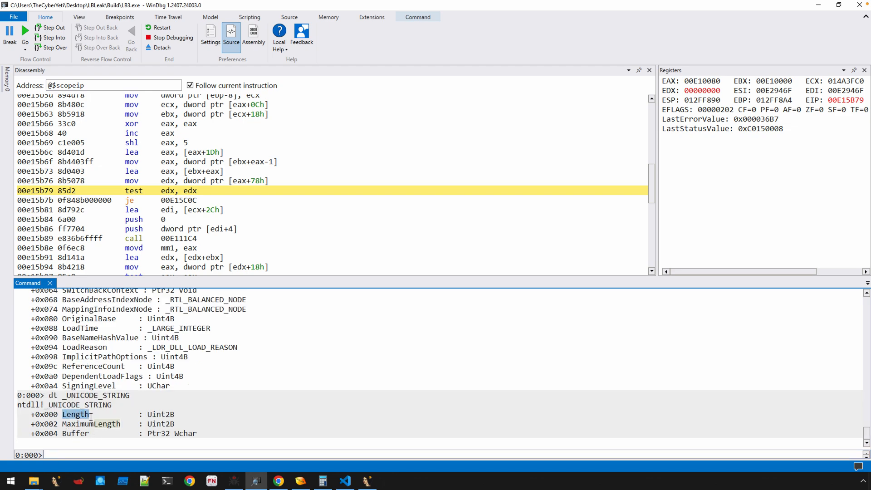
double_click(87, 424)
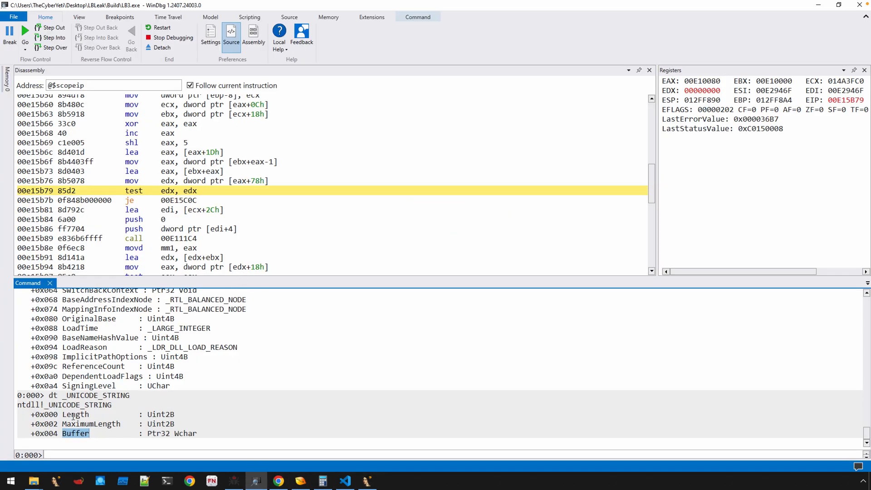
double_click(80, 404)
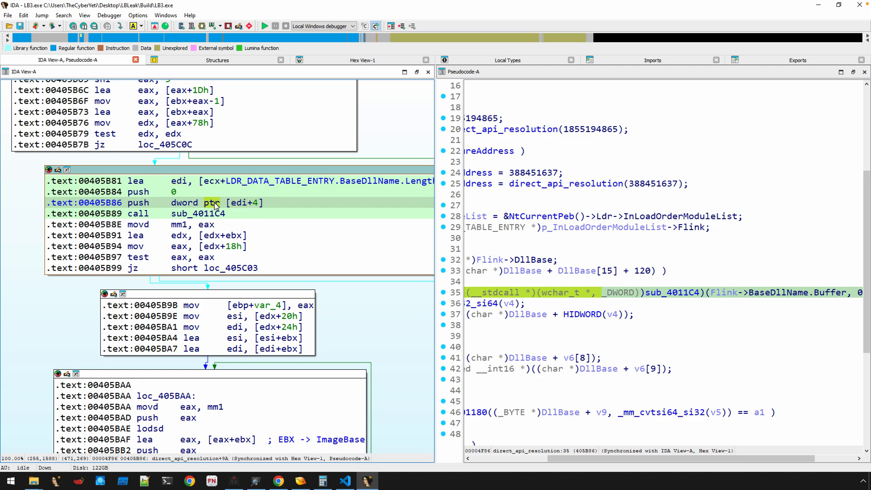
mouse_move(195, 221)
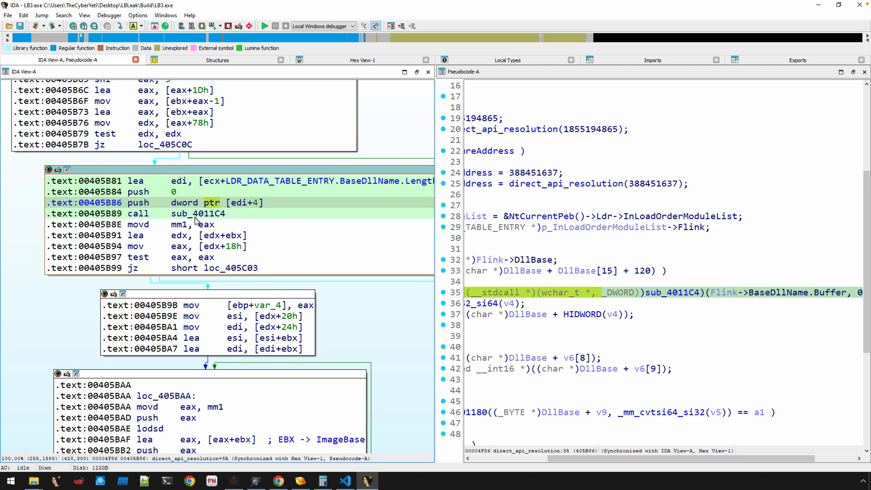
left_click(198, 213)
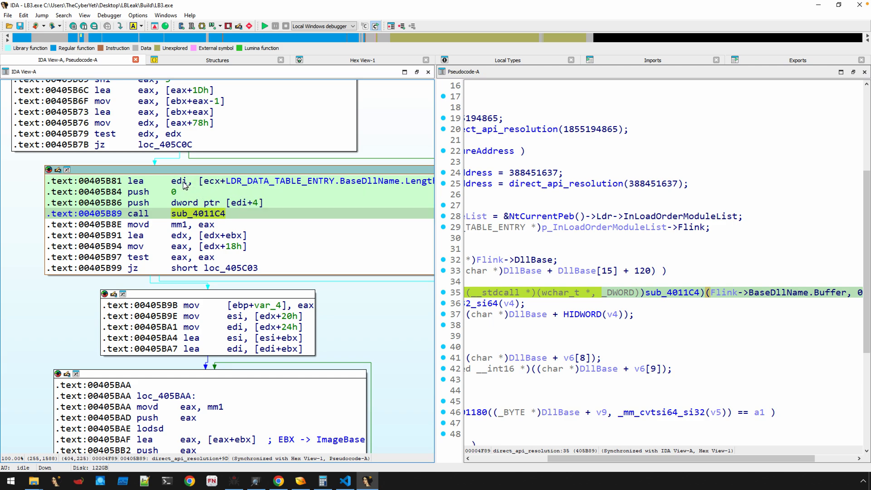
mouse_move(194, 207)
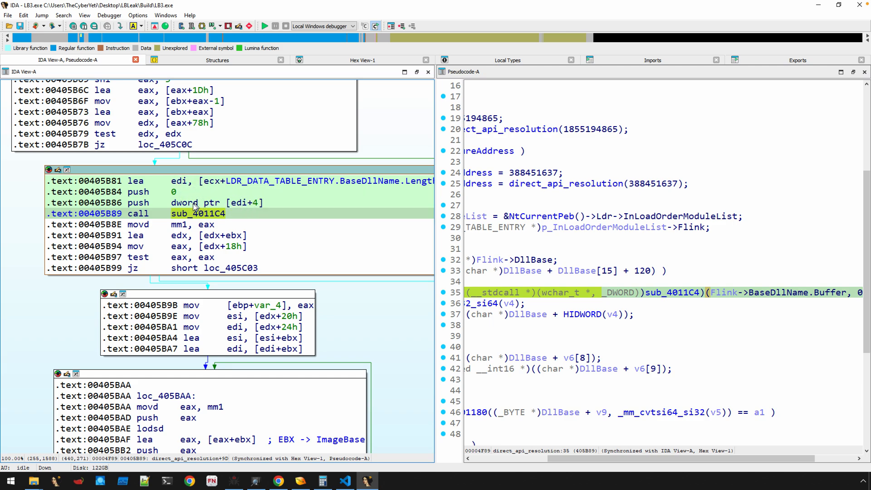
left_click(183, 202)
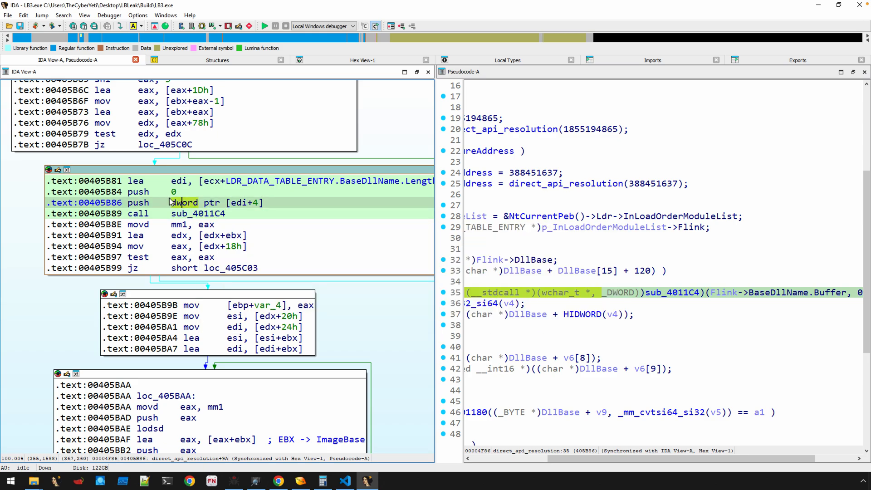
left_click(174, 191)
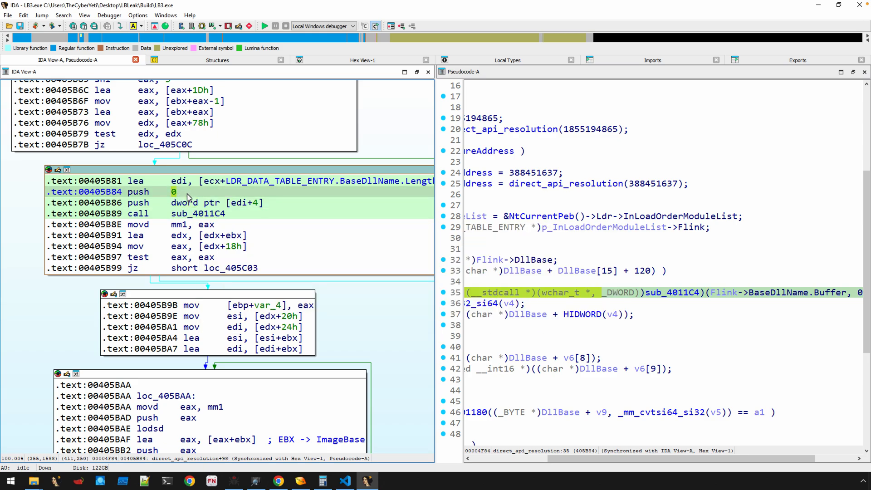
left_click(225, 213)
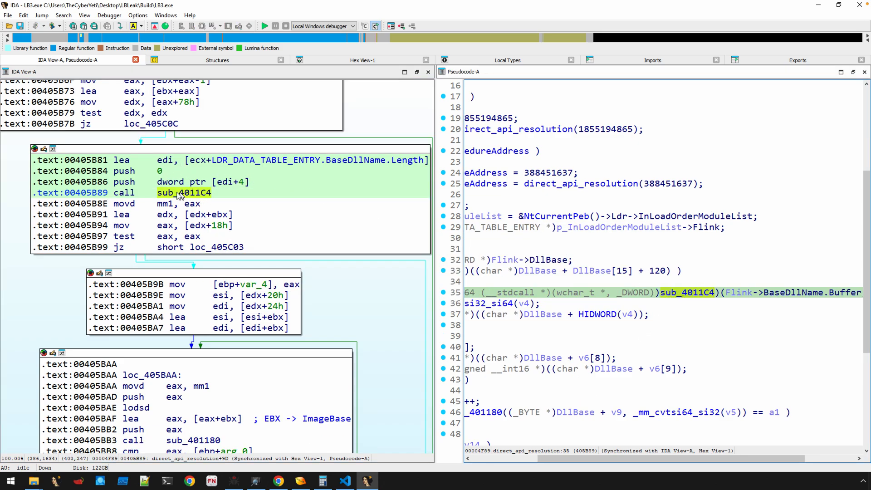
Retype sub_4011C4 as DWORD __stdcall sub_4011C4(CHAR *a1, DWORD a2).
double_click(188, 192)
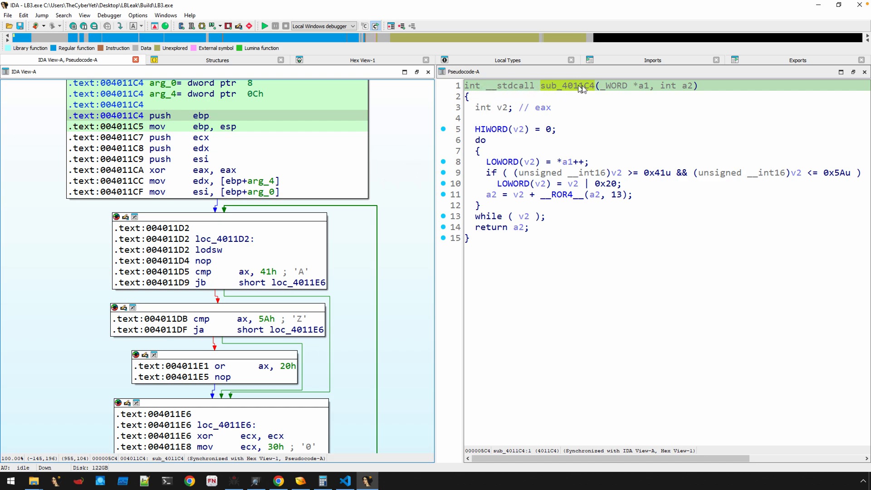
mouse_move(611, 87)
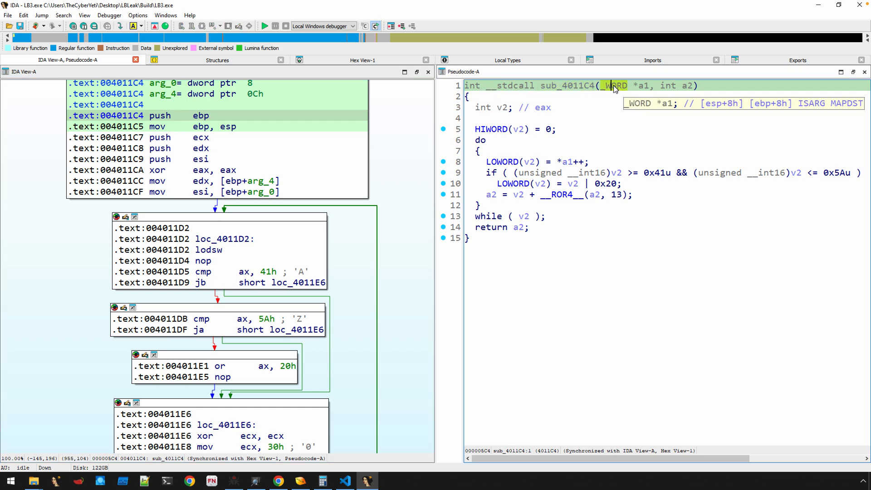
right_click(608, 86)
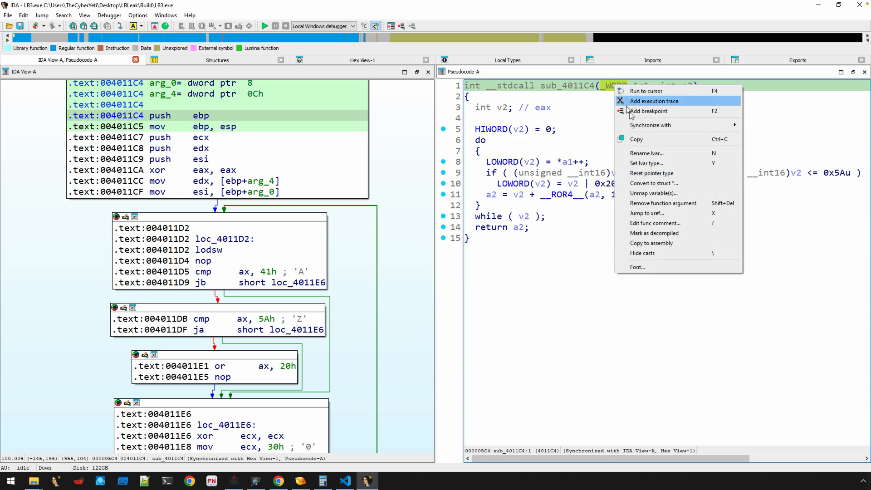
left_click(645, 163)
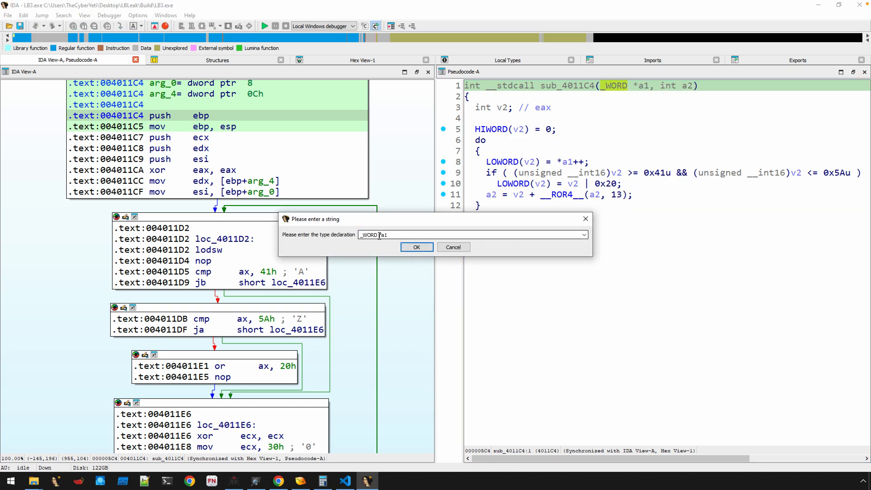
double_click(368, 234)
type("CHA")
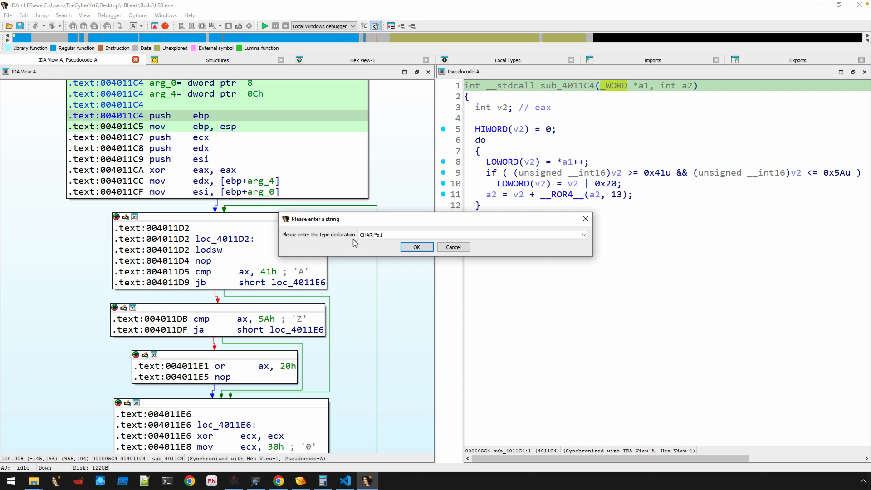
left_click(416, 246)
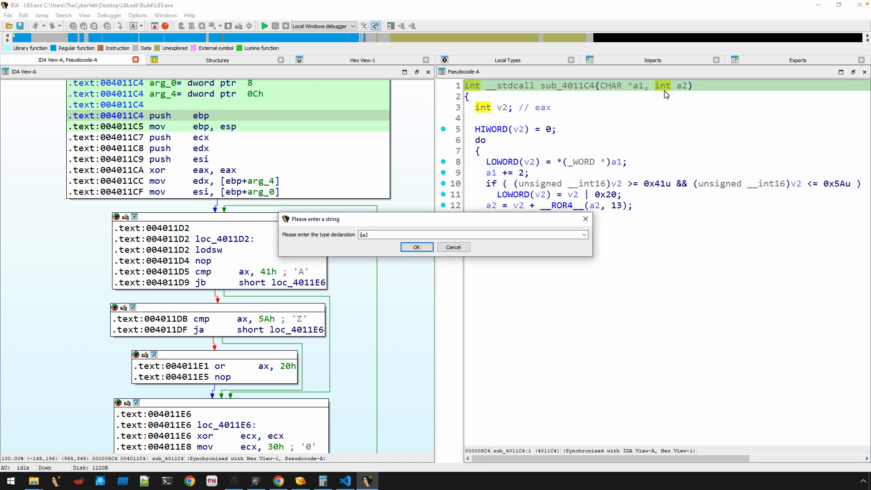
left_click(416, 246)
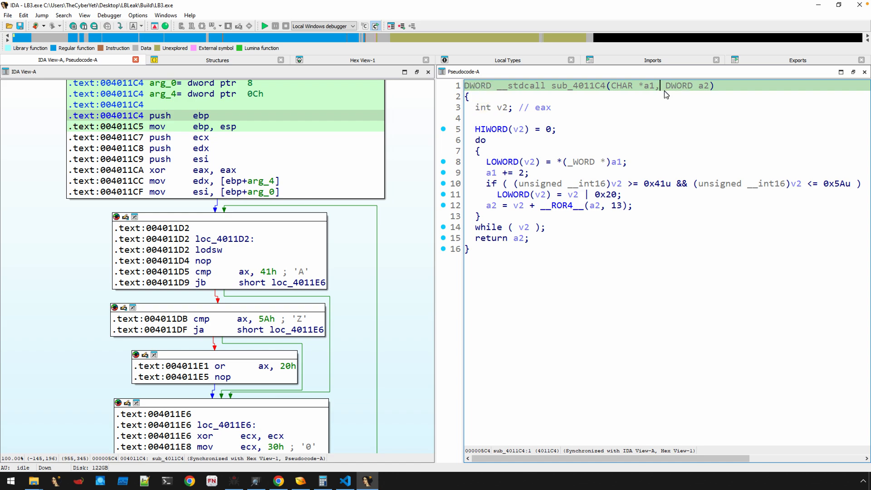
mouse_move(574, 90)
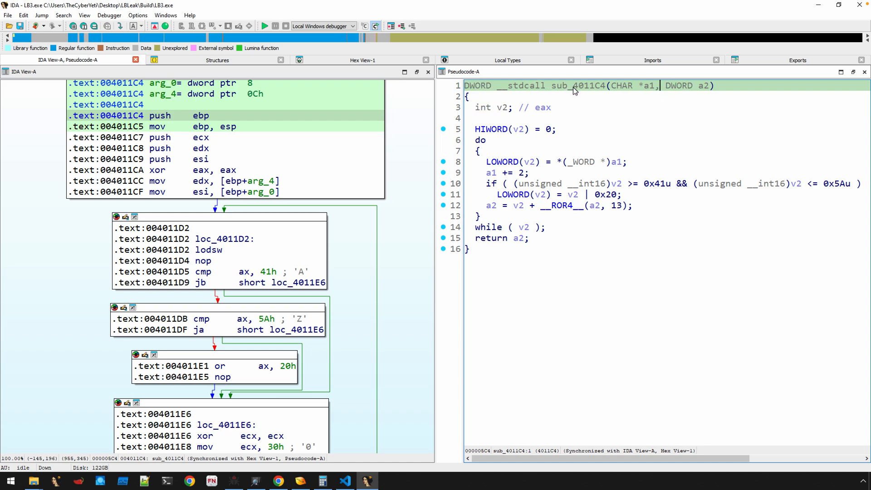
mouse_move(611, 201)
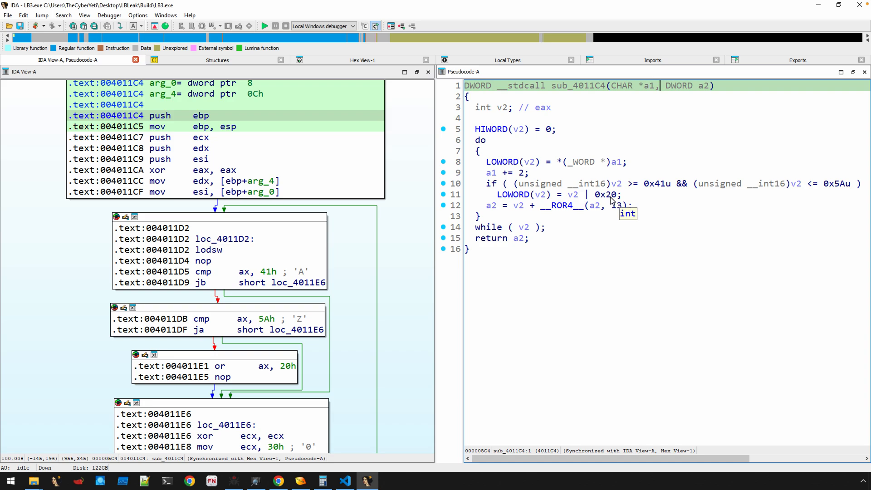
mouse_move(645, 90)
type("a")
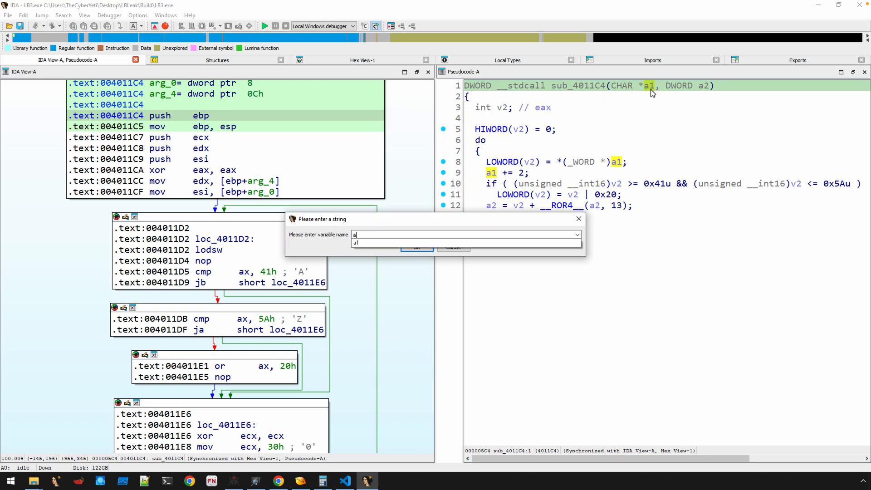
Rename sub_4011C4's parameters a1 to dll_name and a2 to seed.
type("dll_name")
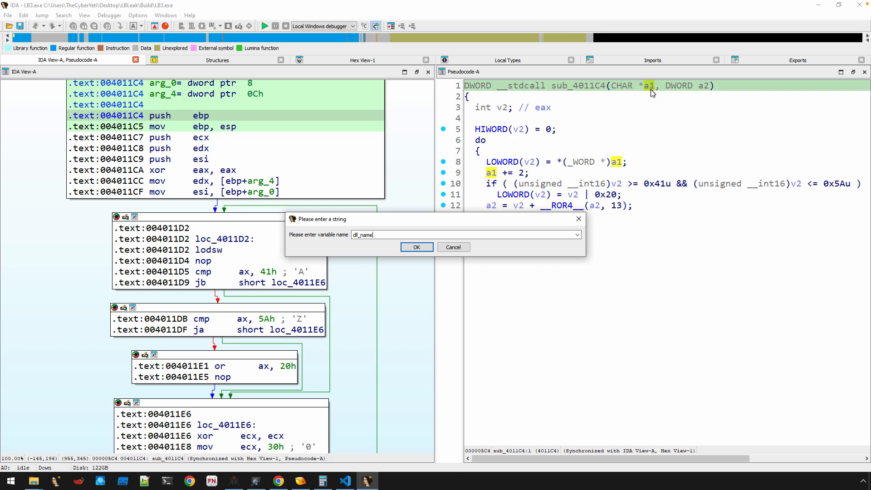
left_click(416, 247)
type("seed")
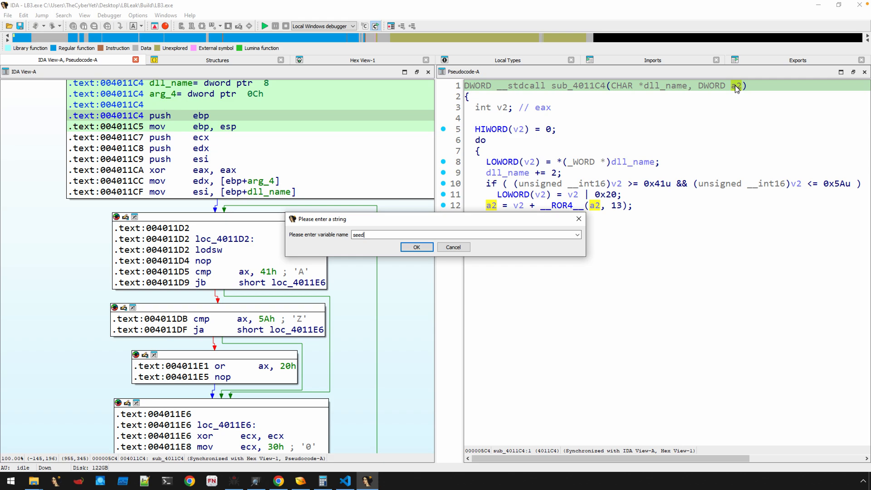
left_click(415, 247)
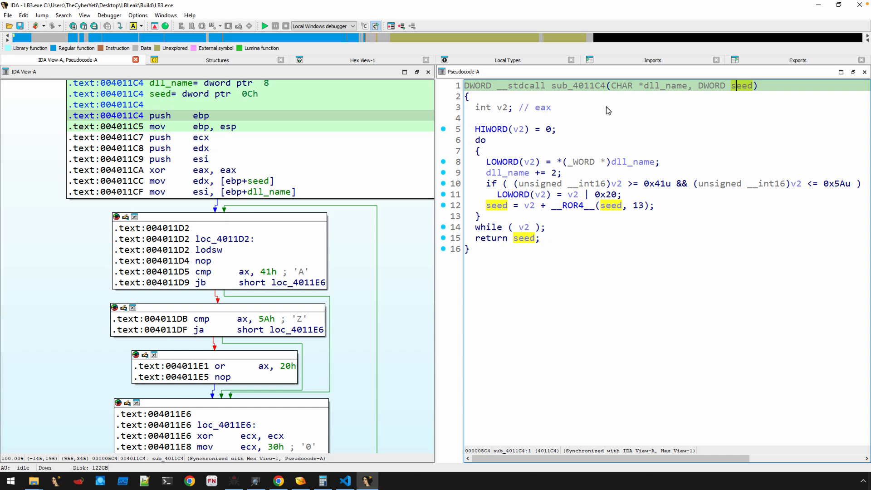
mouse_move(499, 159)
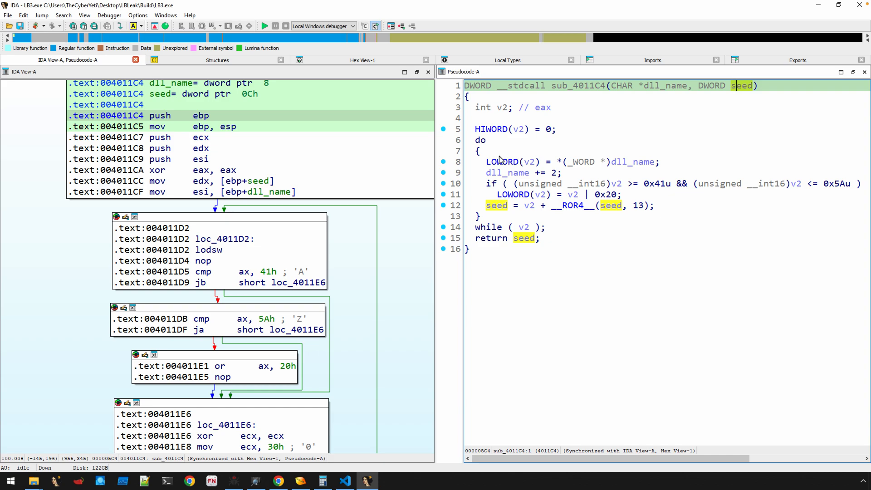
mouse_move(495, 158)
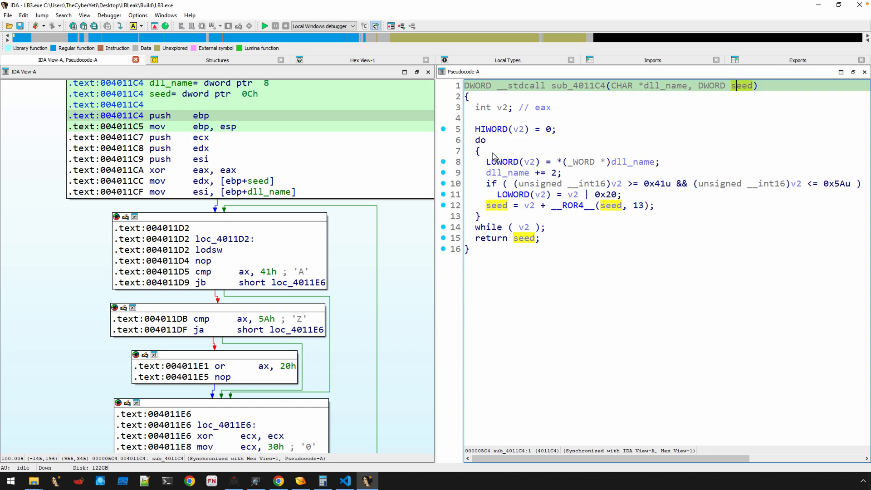
mouse_move(498, 154)
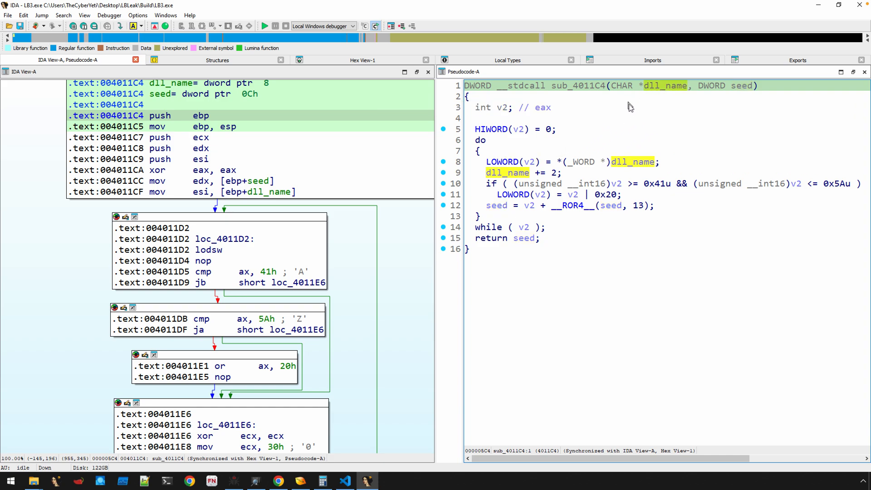
mouse_move(499, 183)
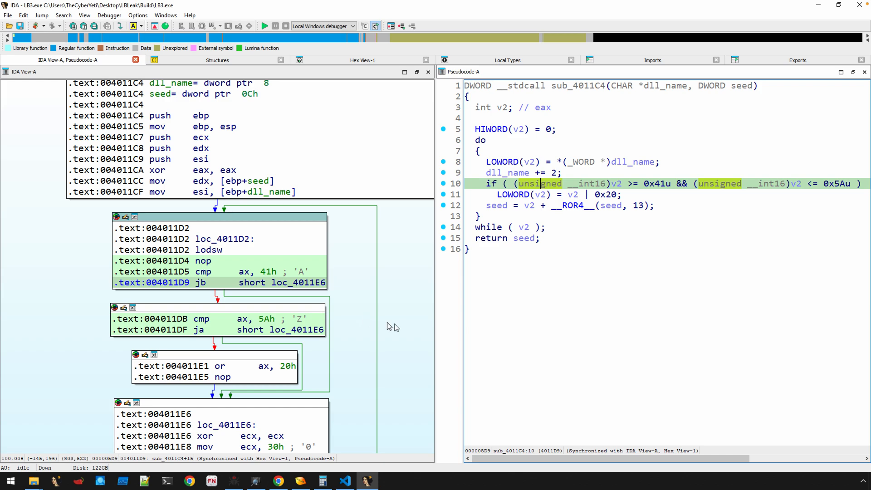
scroll("down", 3)
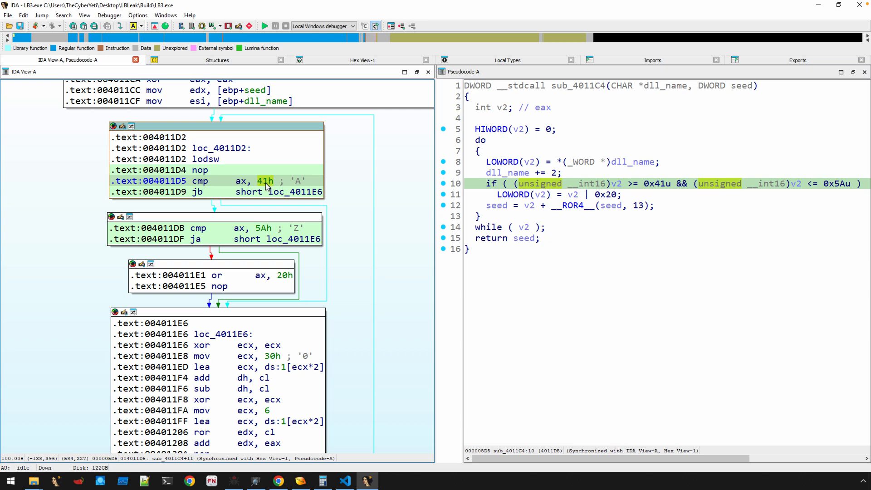
left_click(261, 228)
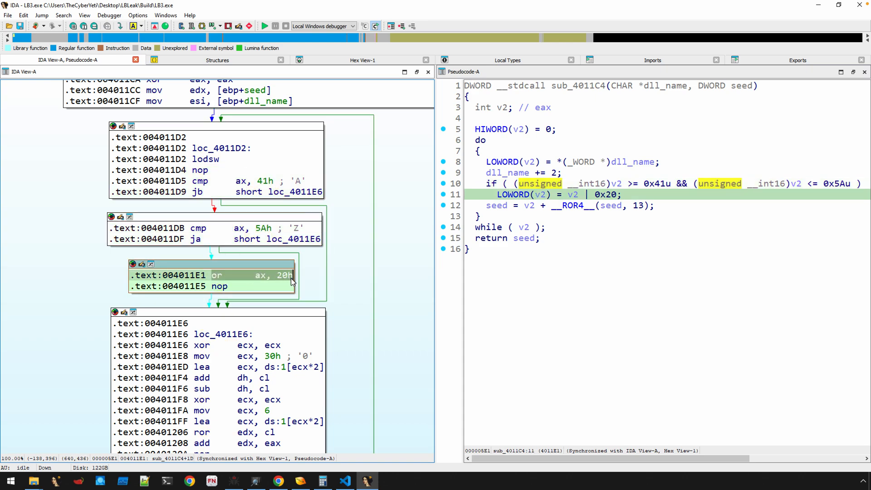
mouse_move(345, 291)
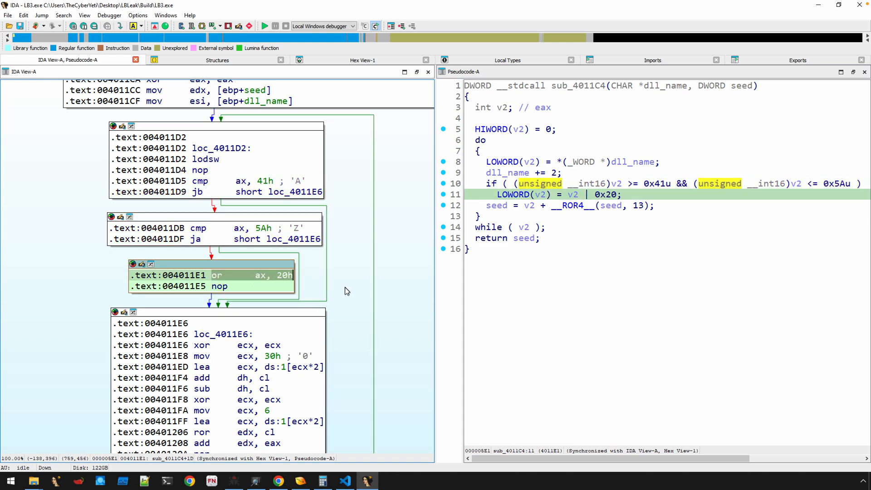
mouse_move(499, 207)
type("dll_name_check")
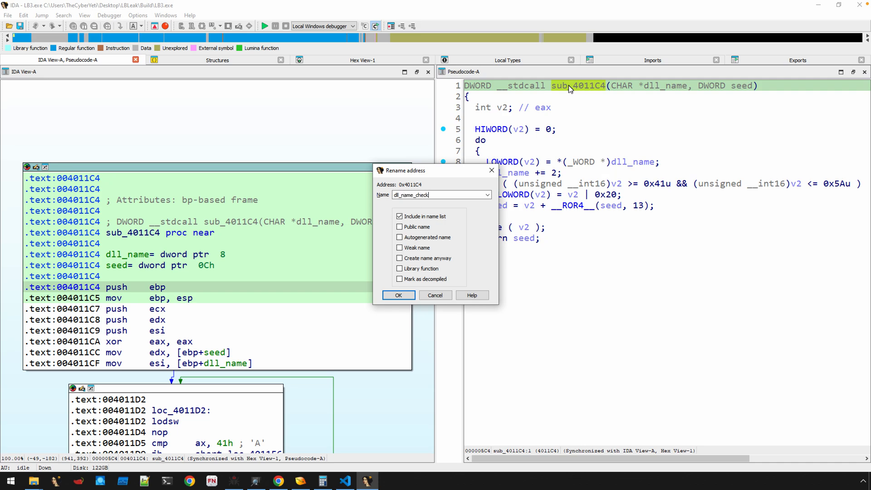
Rename sub_4011C4 to dll_name_checksum.
left_click(397, 295)
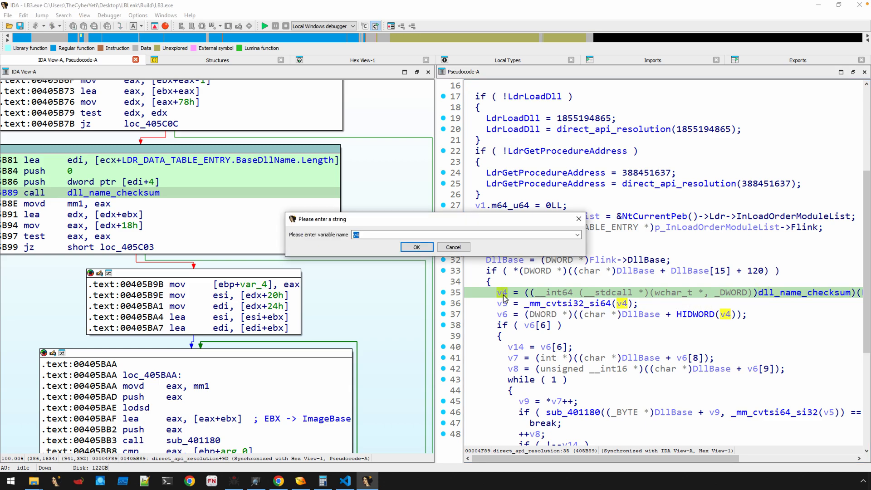
Rename v4 to dll_name_computed_checksum and v5 to dll_name_computed_checksum_1.
type("dll_name_computed_check")
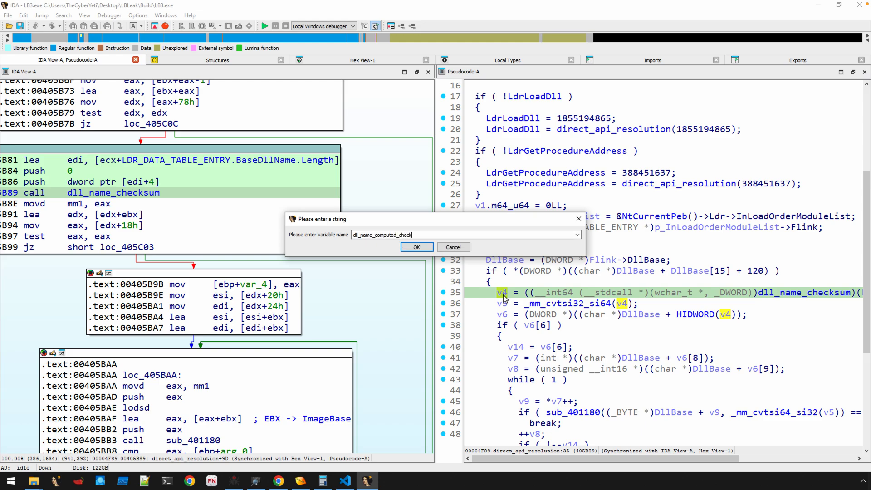
left_click(415, 246)
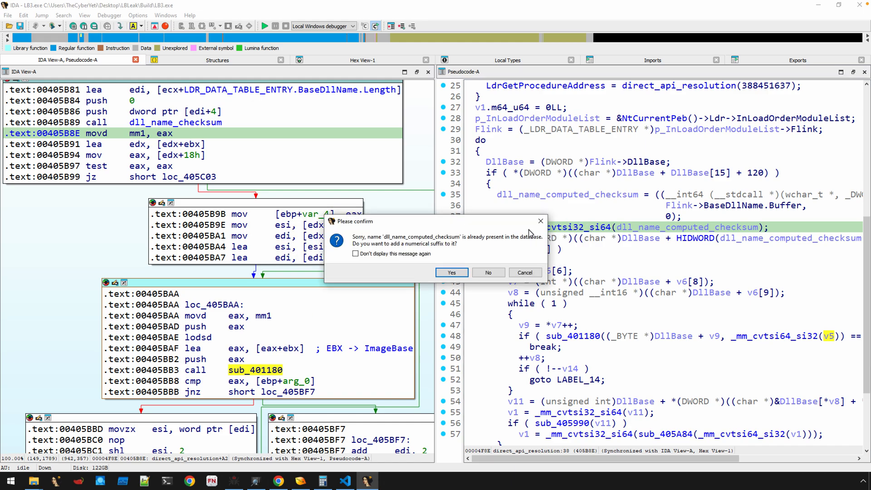
left_click(451, 272)
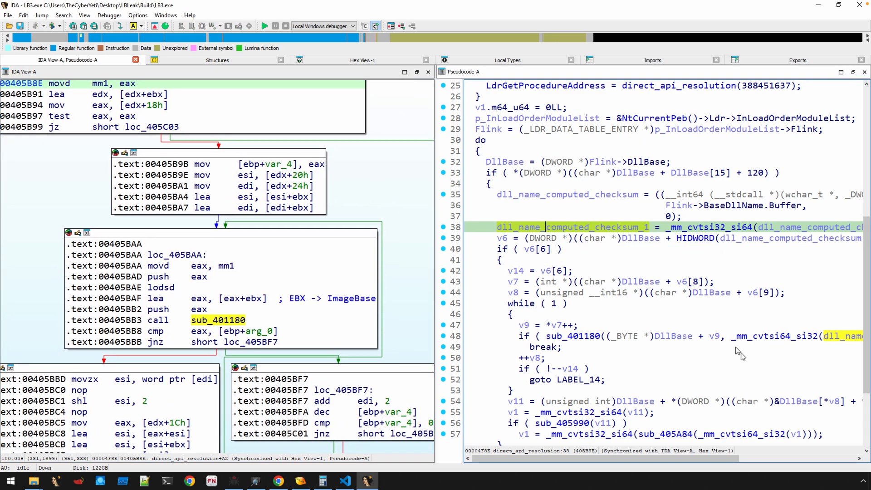
scroll("right", 3)
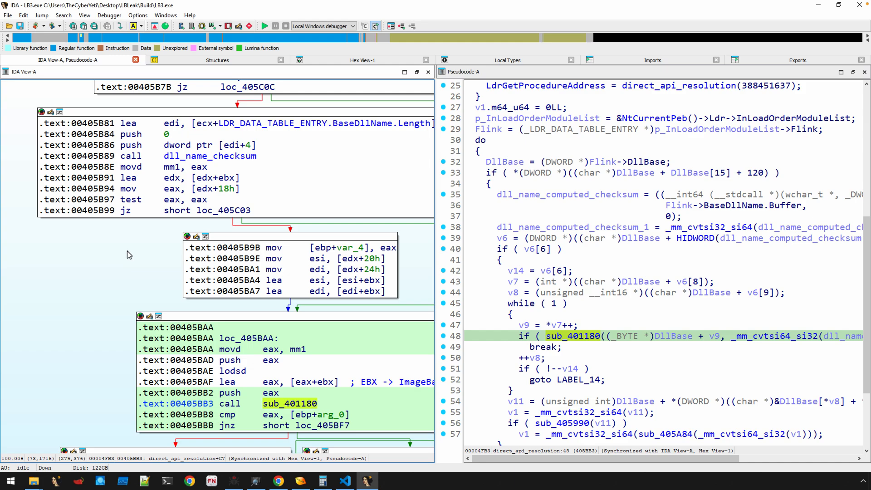
scroll("down", 3)
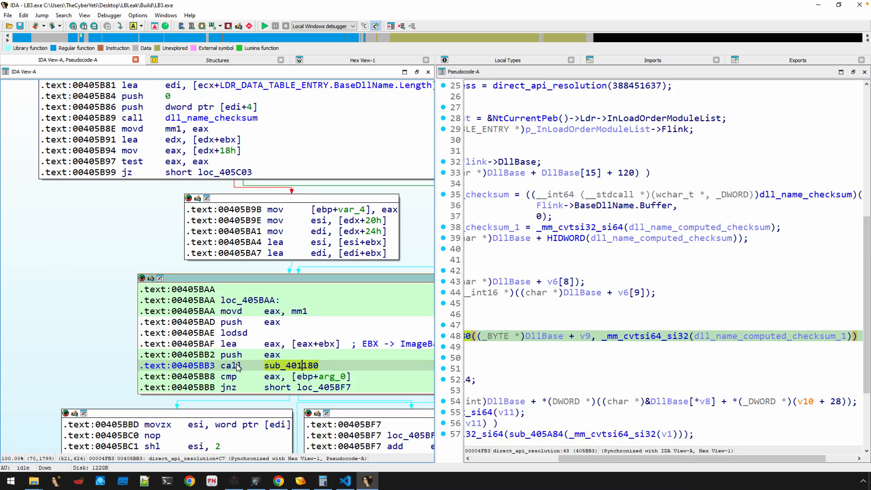
mouse_move(127, 327)
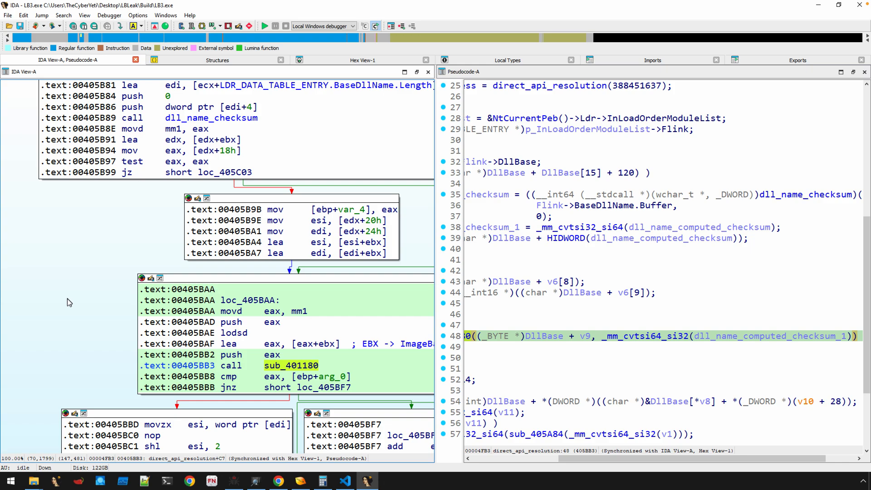
mouse_move(65, 293)
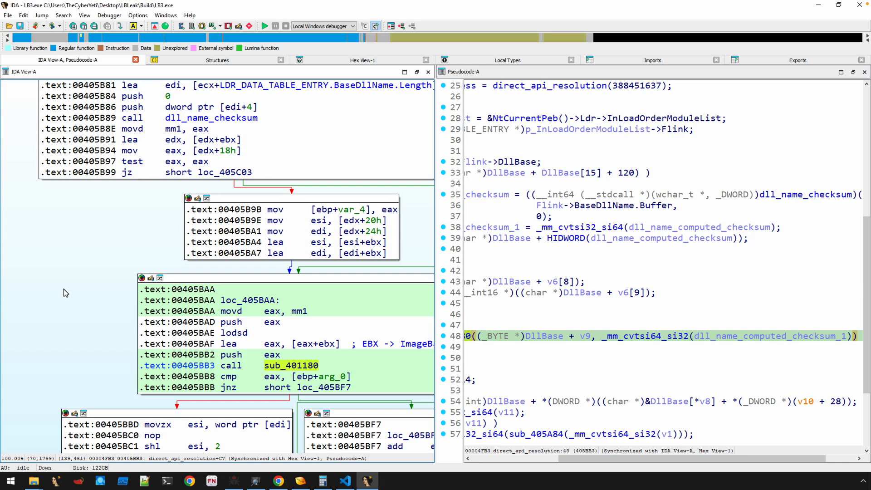
mouse_move(68, 286)
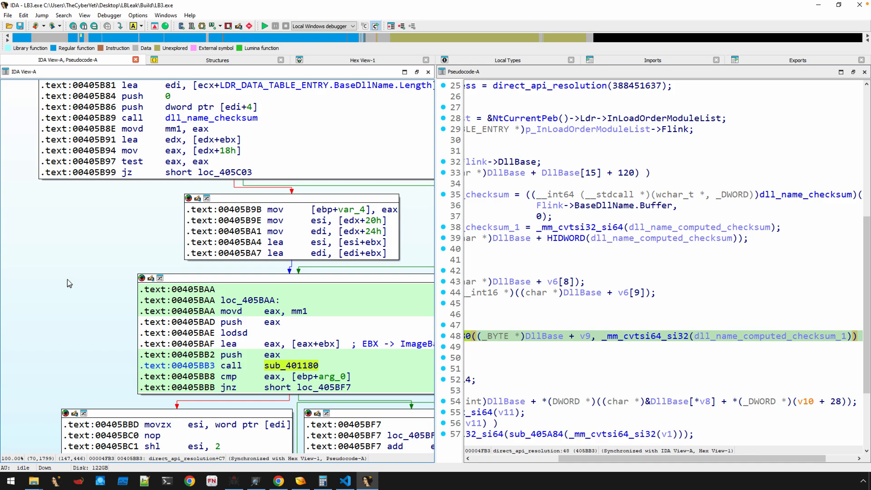
mouse_move(71, 280)
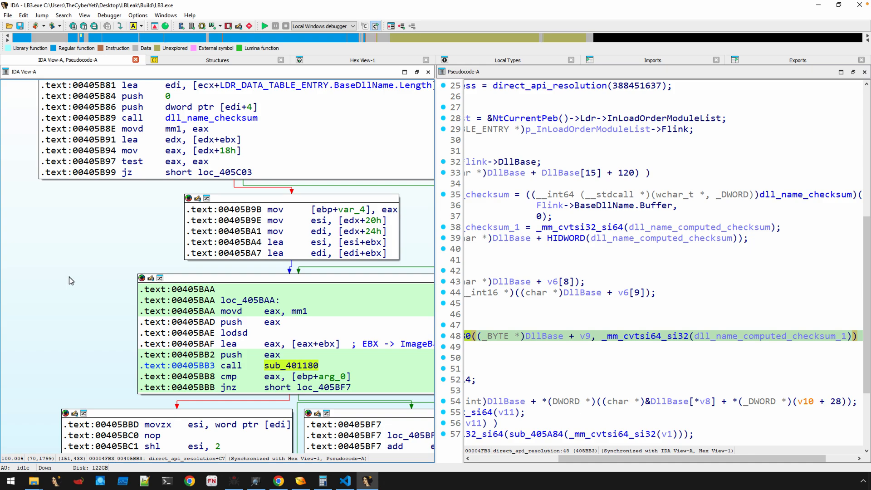